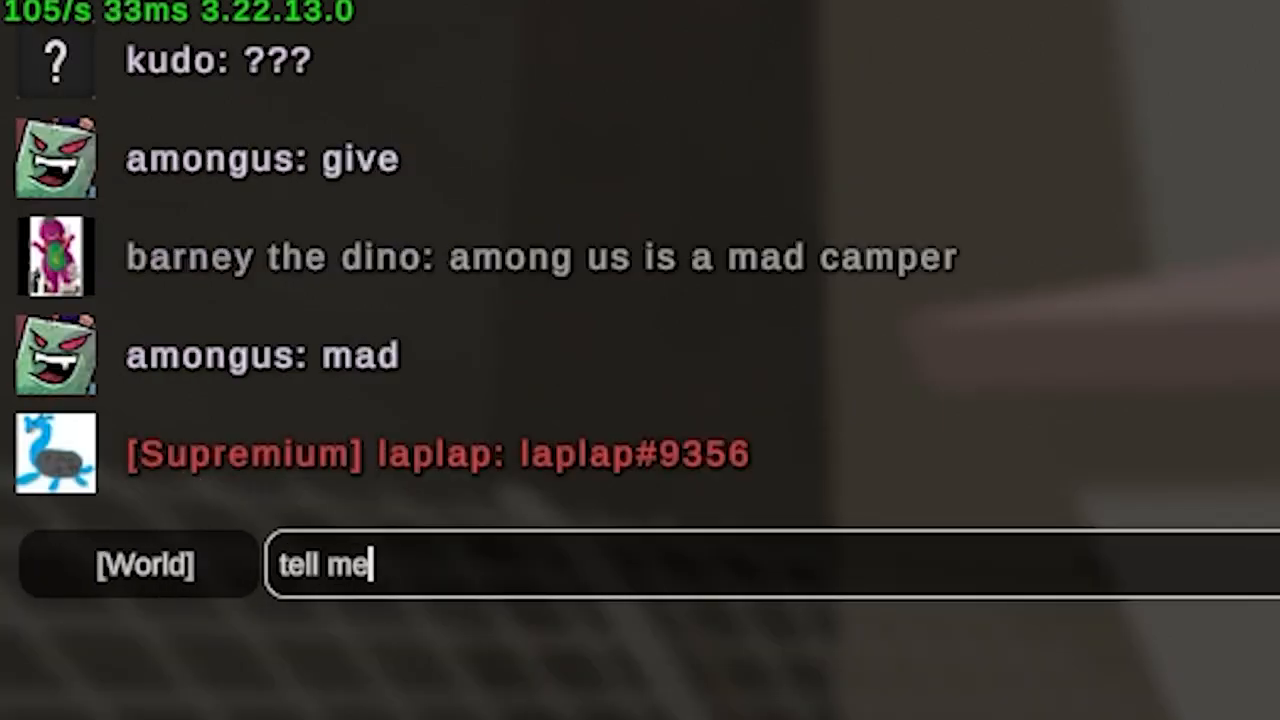
Send a world chat message asking the player what their Discord is once added
{"action": "type", "text": "what ur dsic i"}
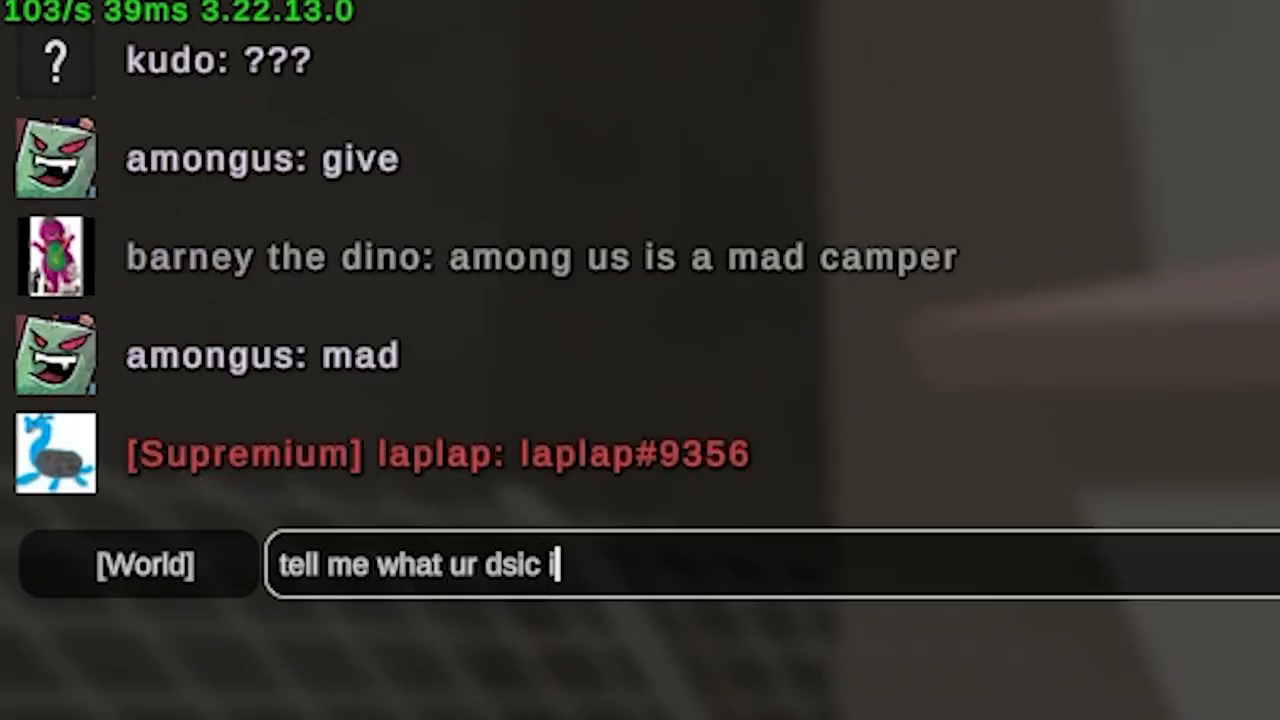
{"action": "type", "text": "s tho once you add m"}
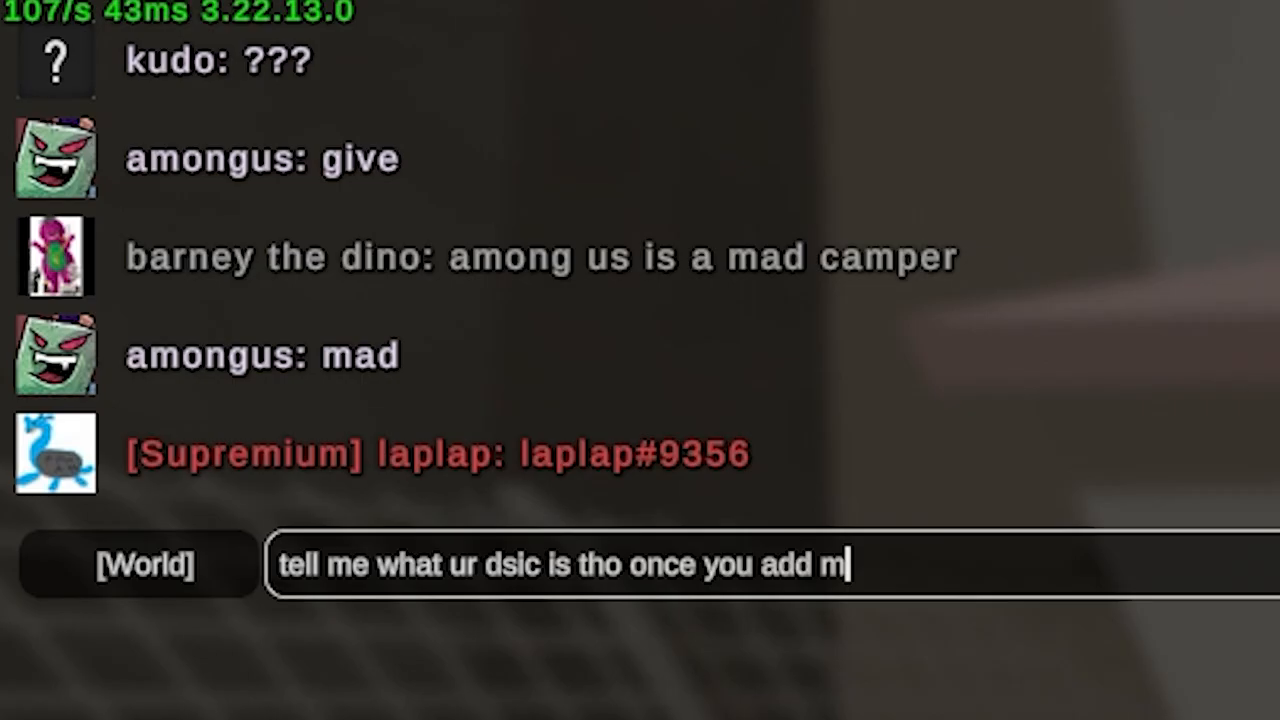
Pause and resume the game twice, then switch over to the Discord call
{"action": "key", "text": "Escape"}
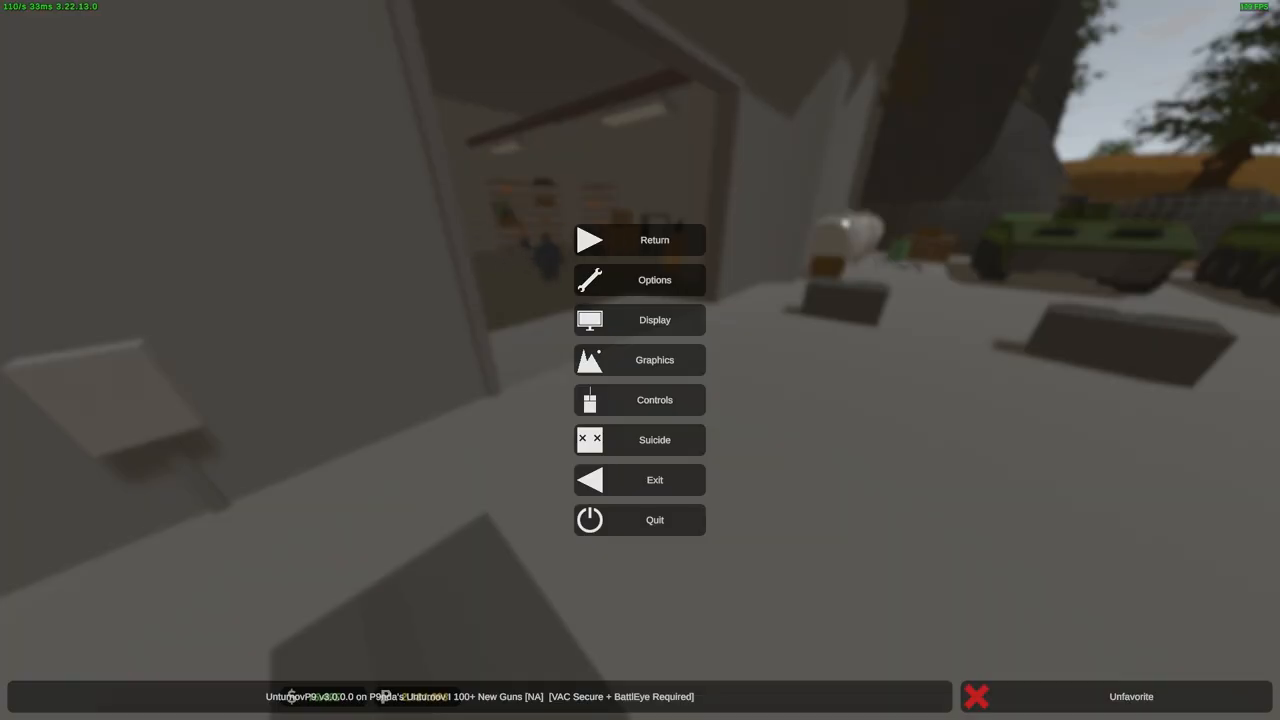
{"action": "left_click", "coordinate": [654, 240]}
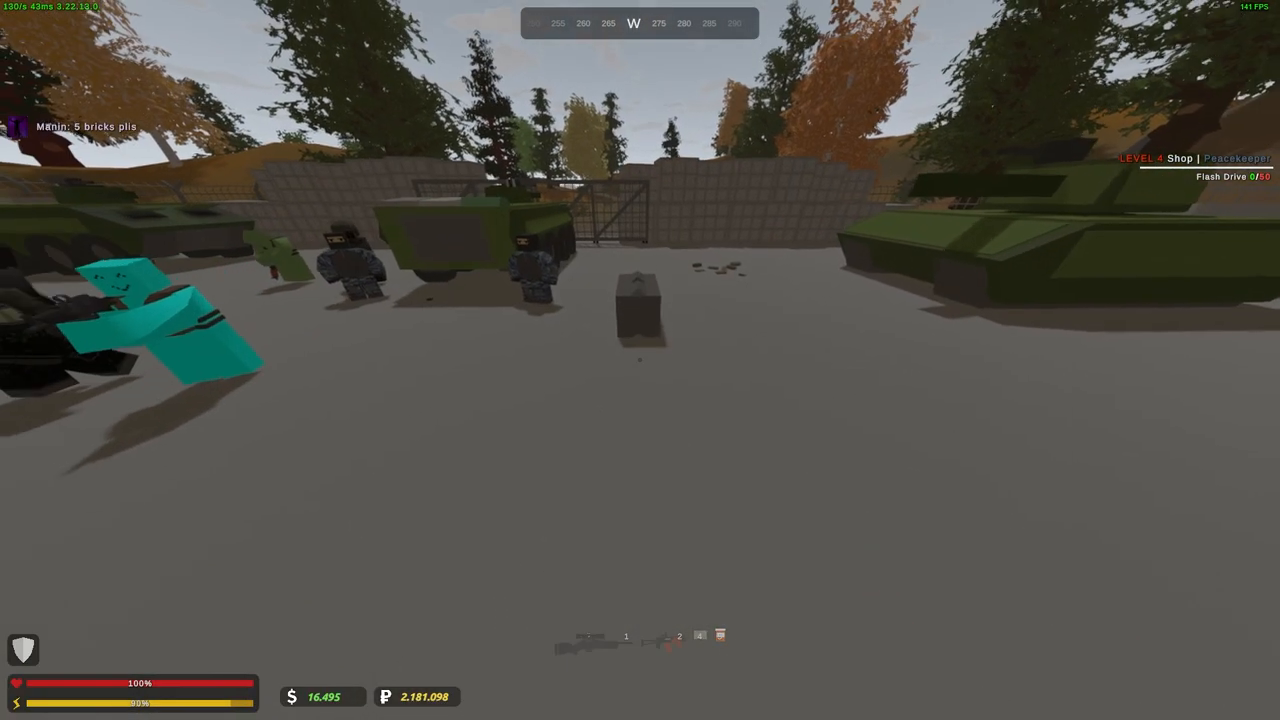
{"action": "key", "text": "Escape"}
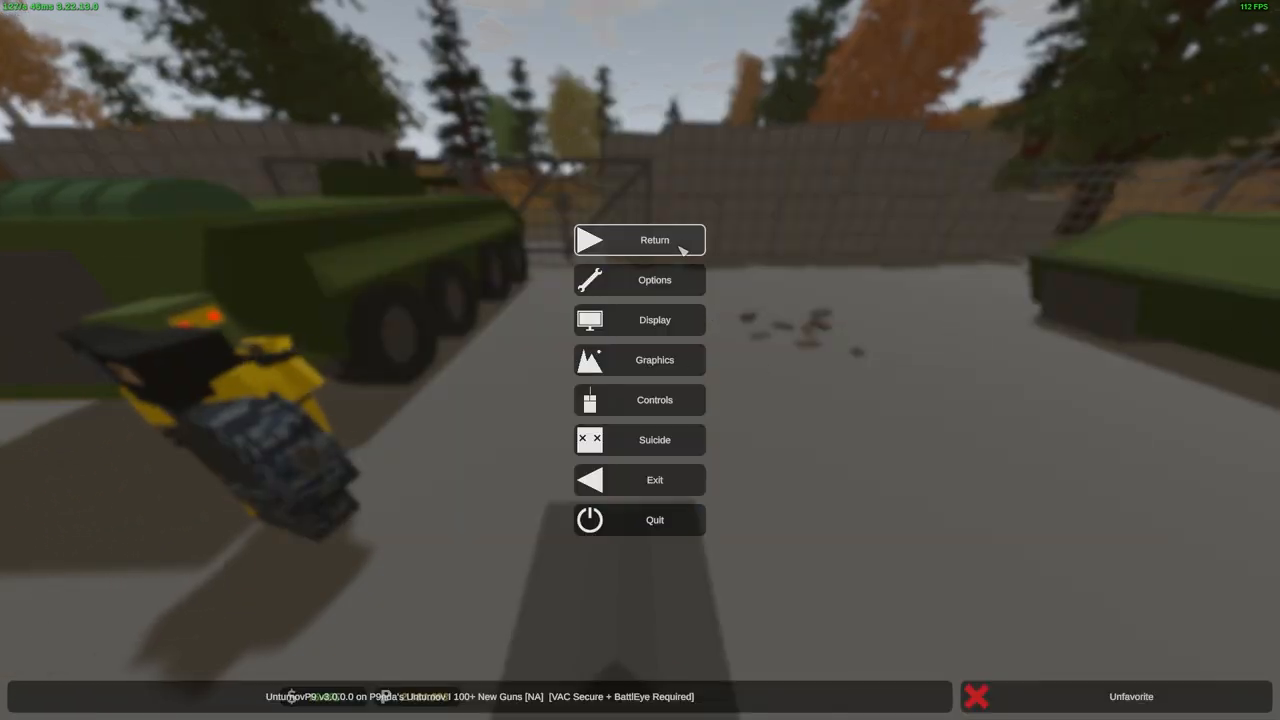
{"action": "left_click", "coordinate": [638, 240]}
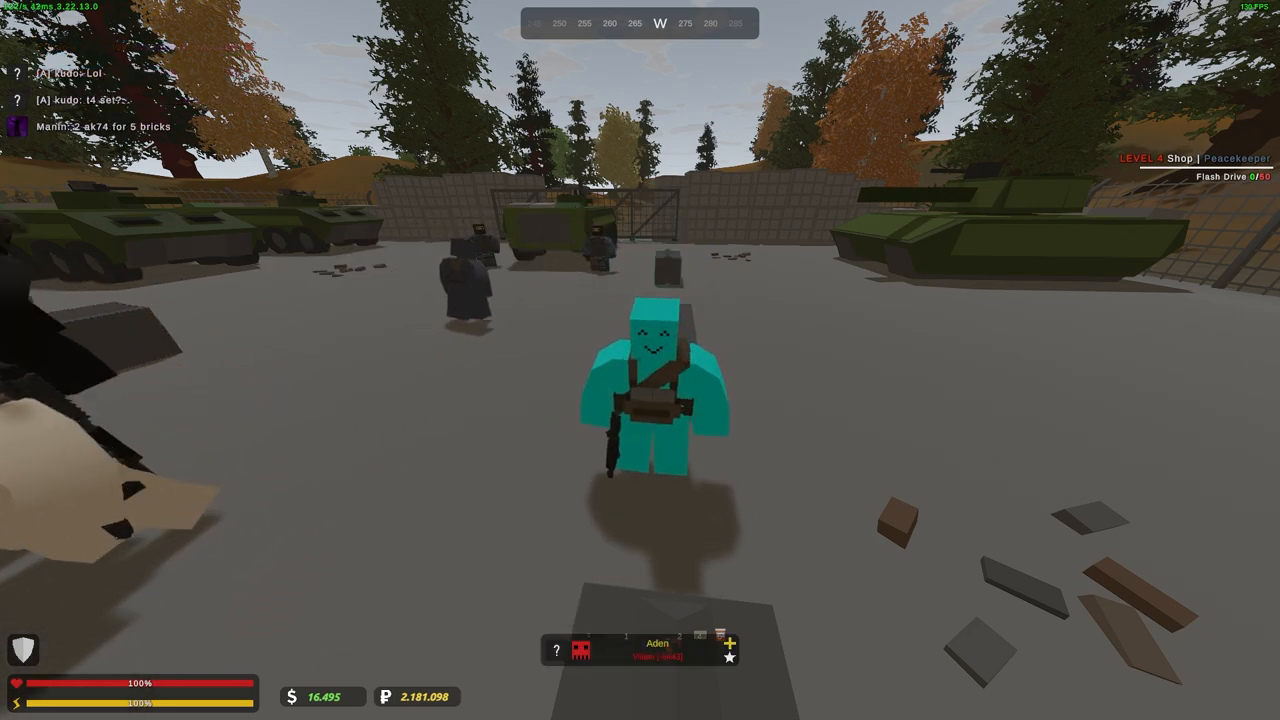
{"action": "key", "text": "Escape"}
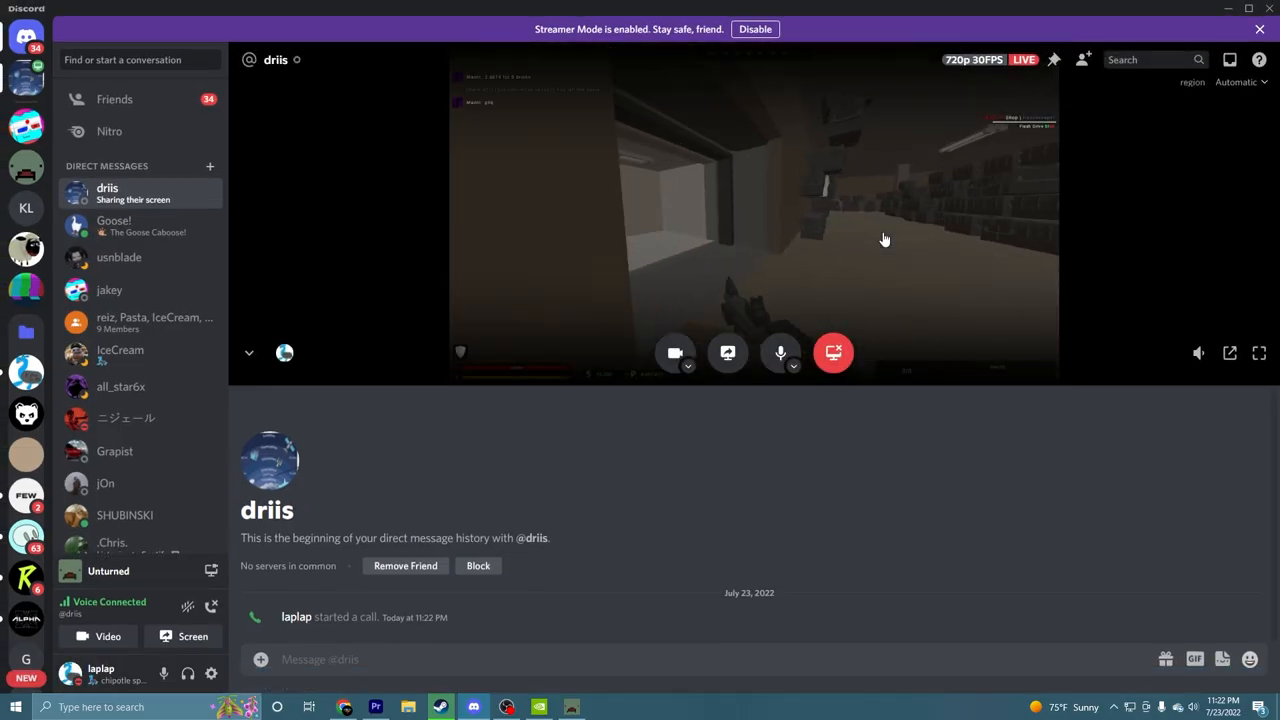
Expand the friend's shared Unturned stream to a large view, then return to the game
{"action": "left_click", "coordinate": [1260, 352]}
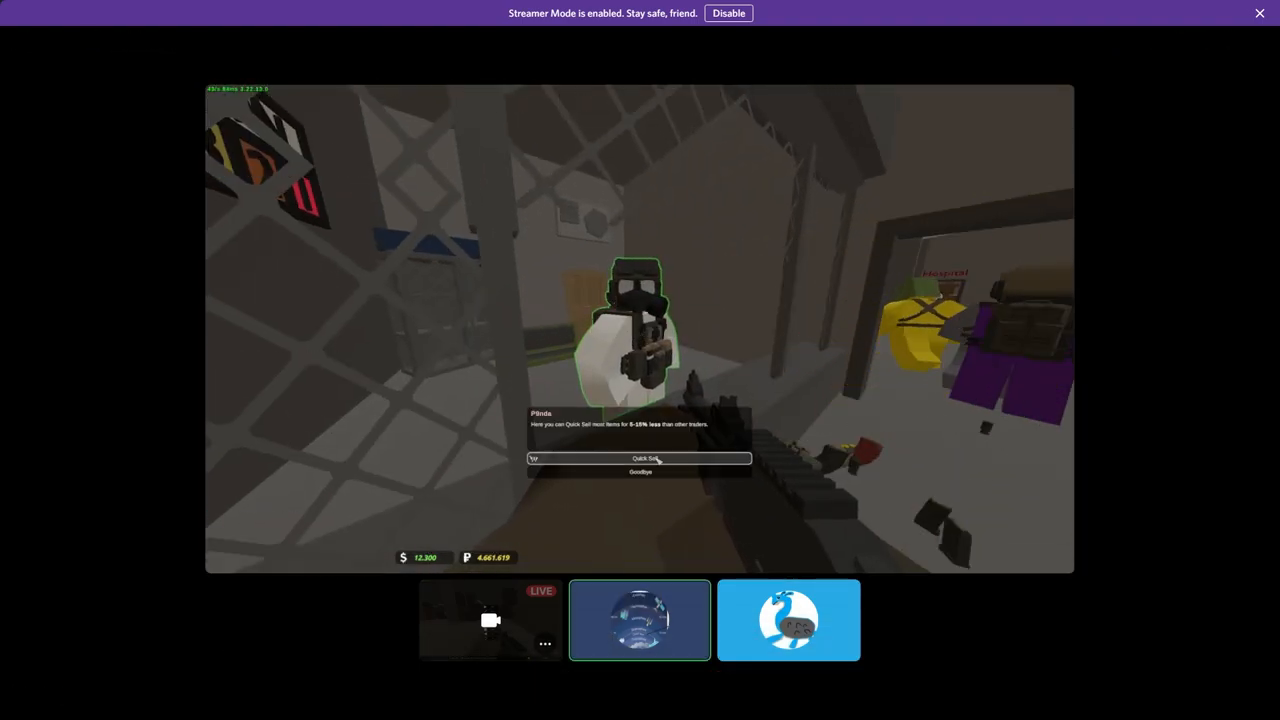
{"action": "left_click", "coordinate": [640, 458]}
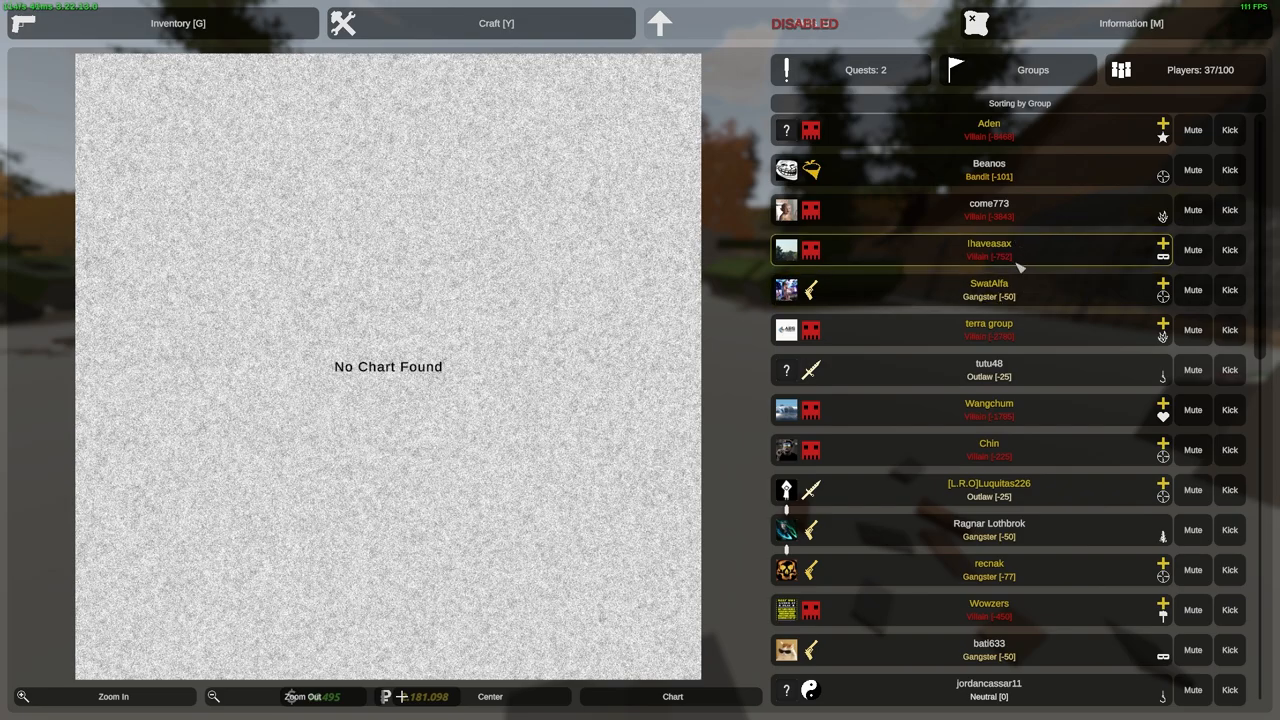
Scroll through the server's player list of 37 online players
{"action": "scroll", "scroll_direction": "down", "scroll_amount": 3}
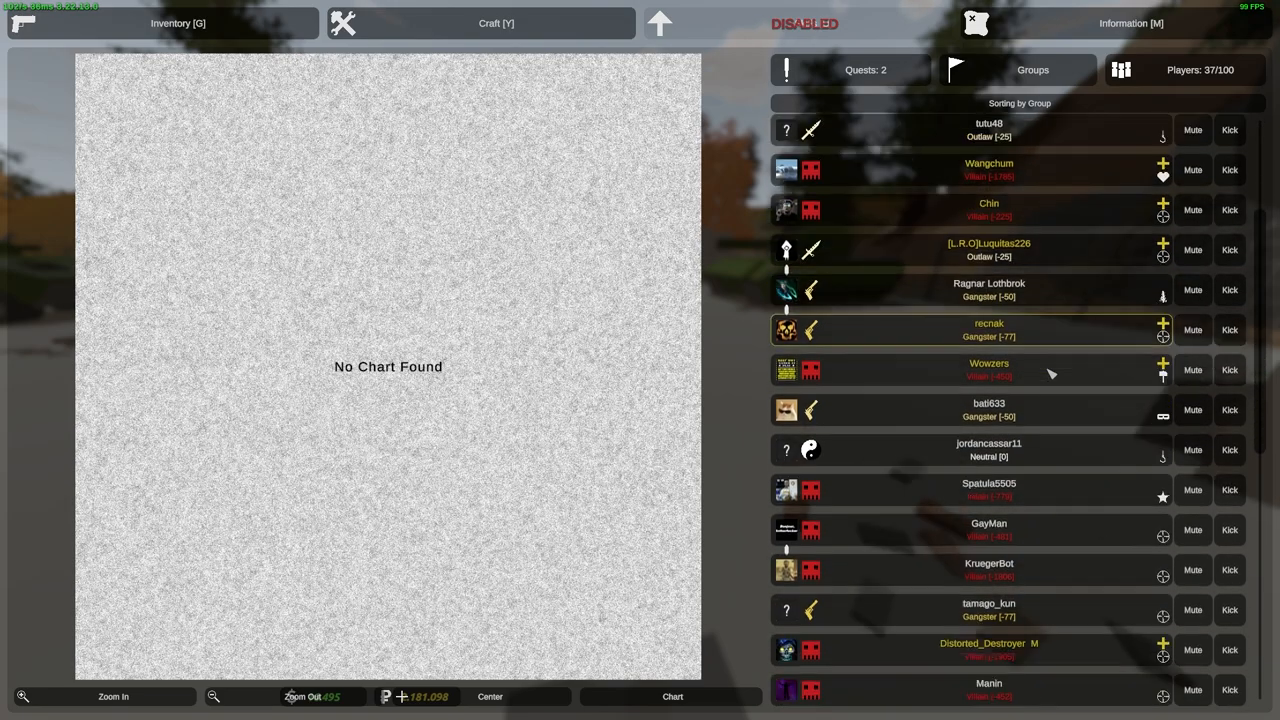
{"action": "scroll", "scroll_direction": "down", "scroll_amount": 3}
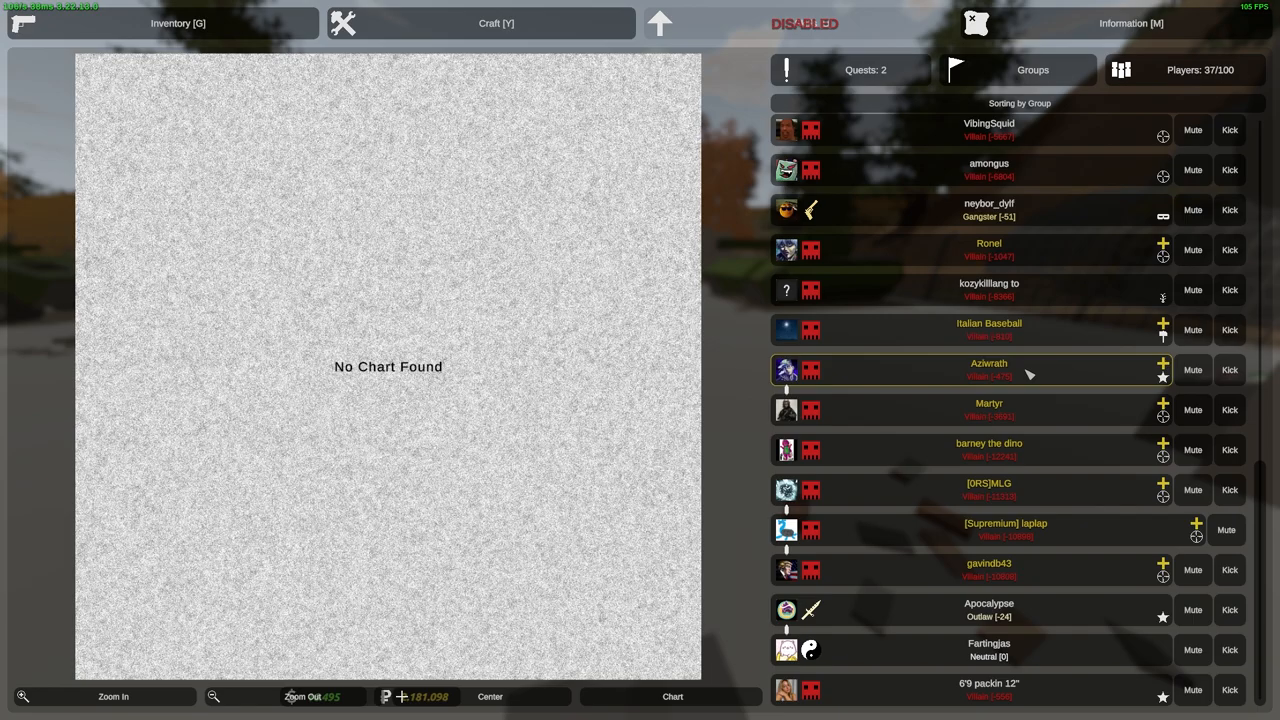
{"action": "mouse_move", "coordinate": [1020, 490]}
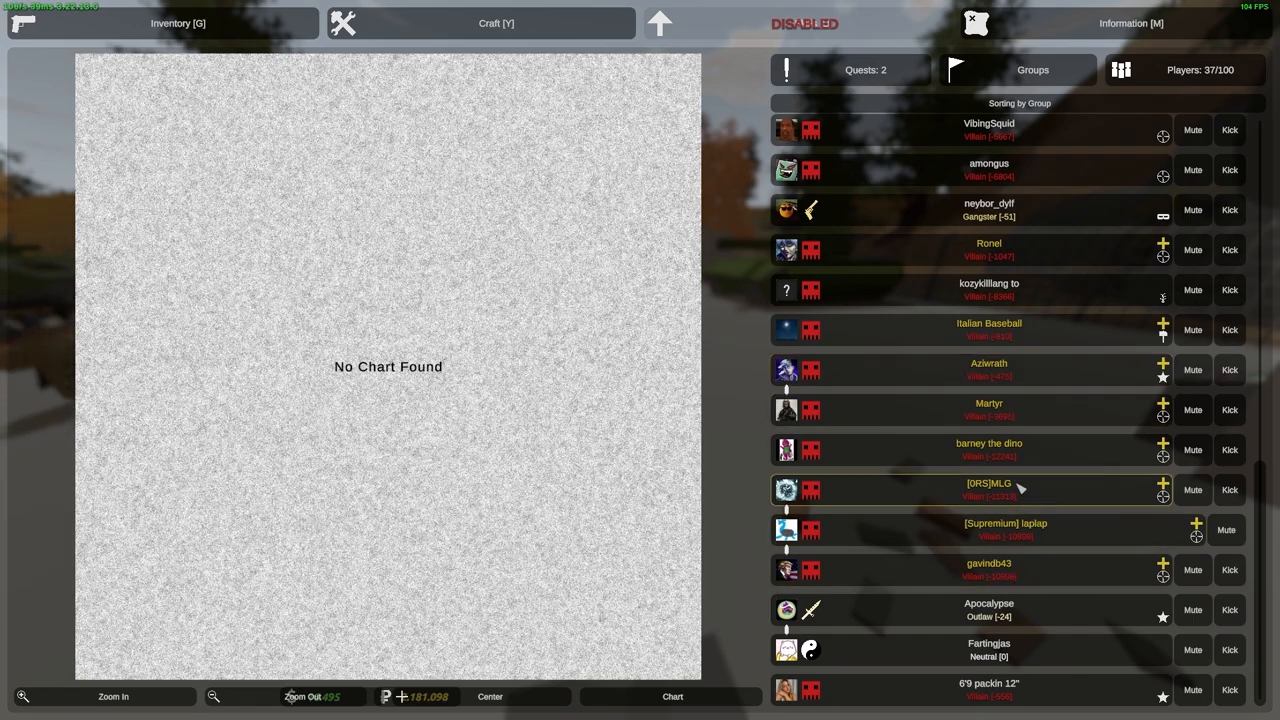
{"action": "scroll", "scroll_direction": "up", "scroll_amount": 3}
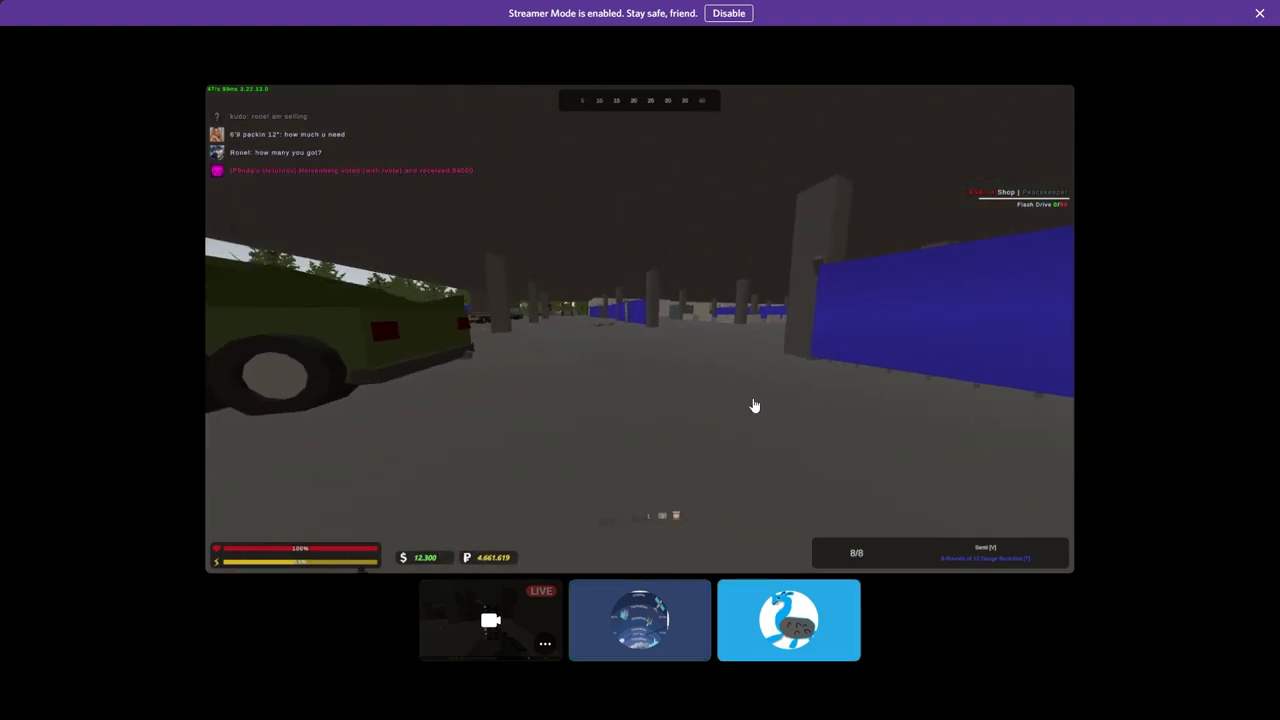
Pause the game and bring up Unturned's Options settings
{"action": "key", "text": "Escape"}
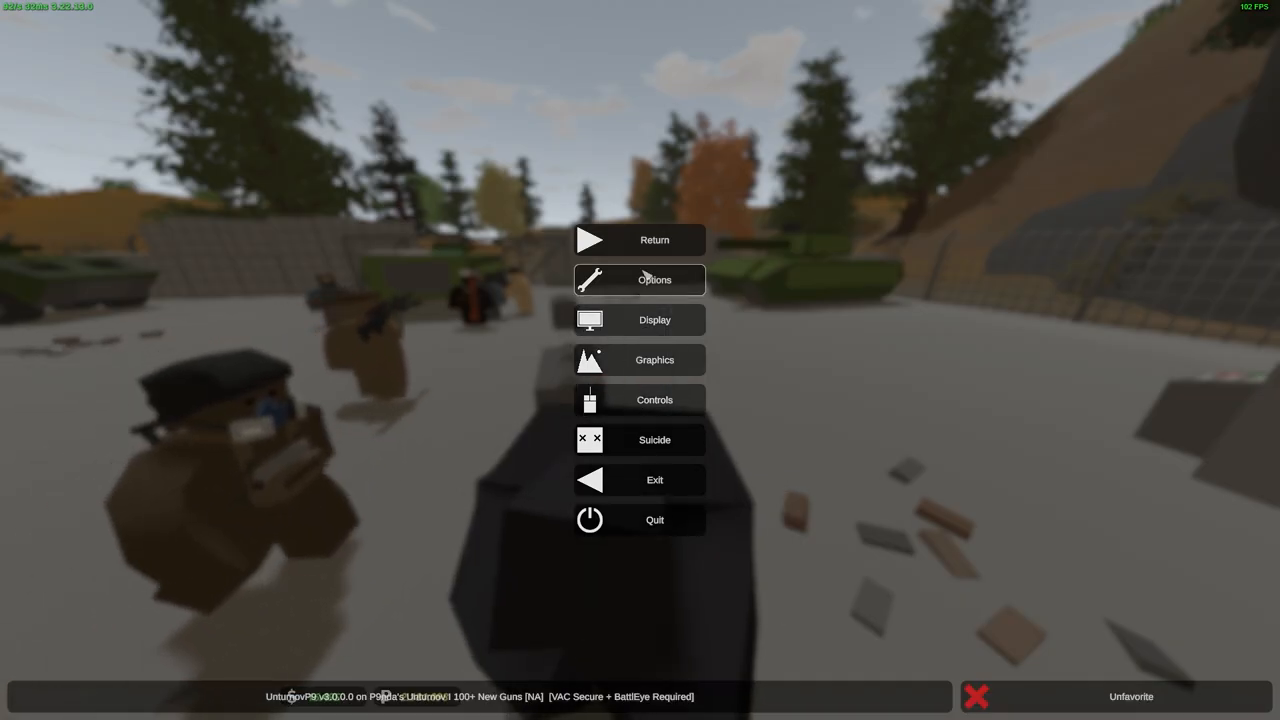
{"action": "left_click", "coordinate": [640, 280]}
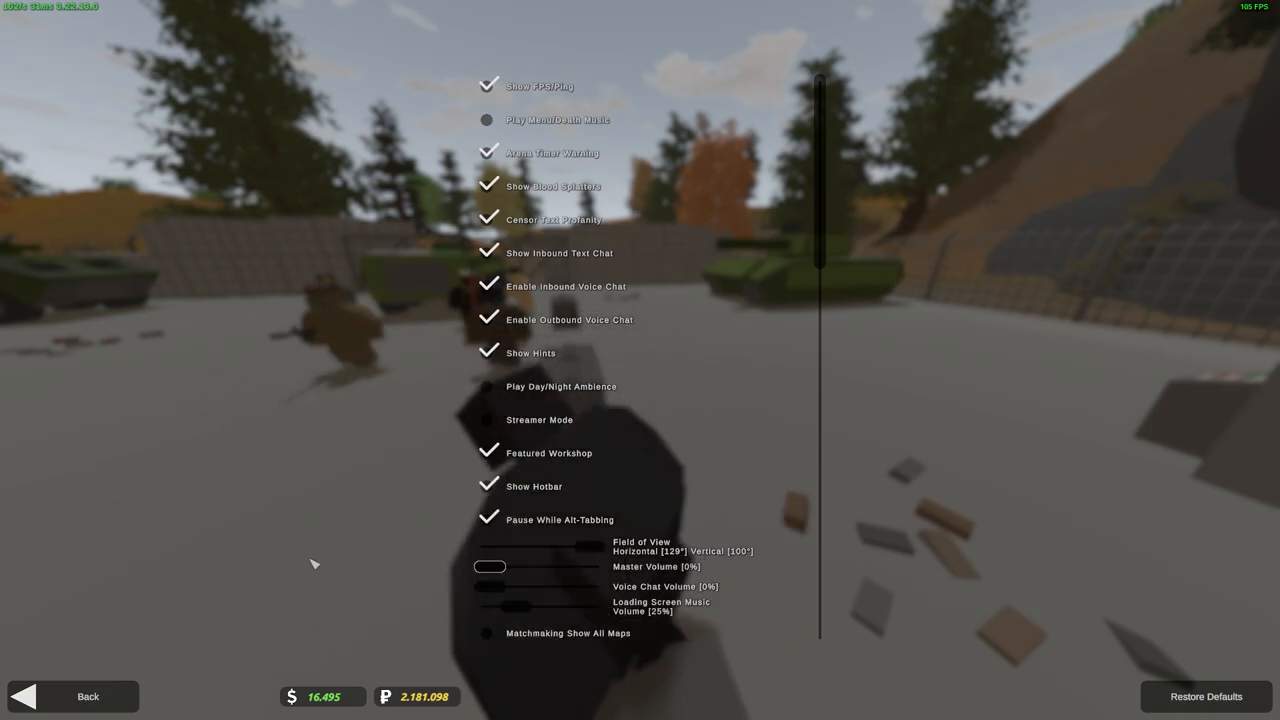
{"action": "left_click", "coordinate": [488, 420]}
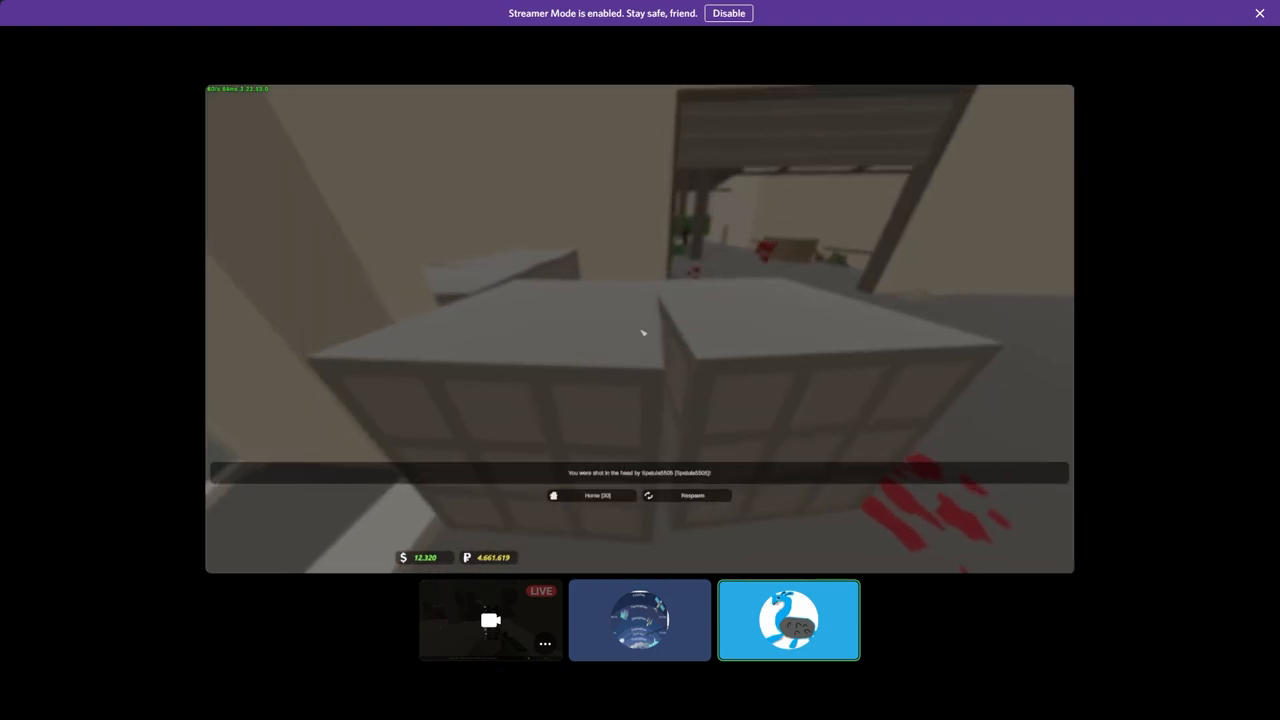
Leave the enlarged stream view back to the call grid with all participants
{"action": "left_click", "coordinate": [692, 496]}
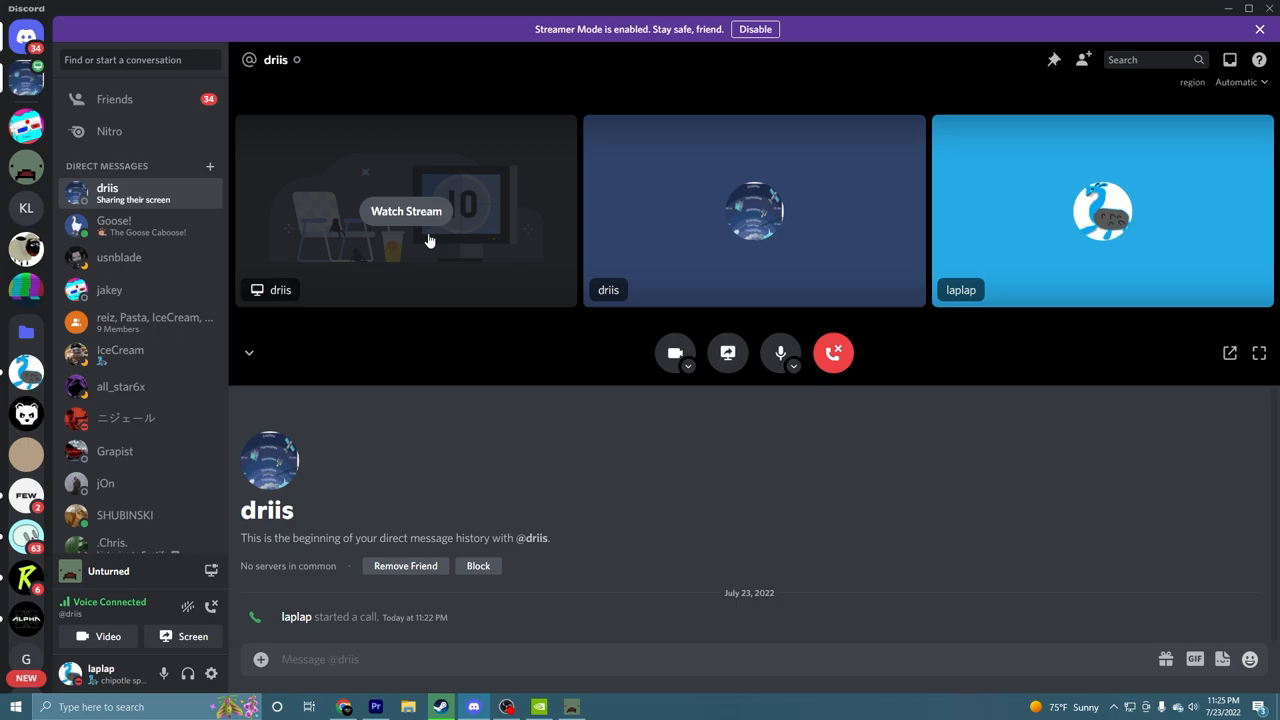
Rejoin the friend's screen share showing his Task Manager until it ends
{"action": "left_click", "coordinate": [404, 212]}
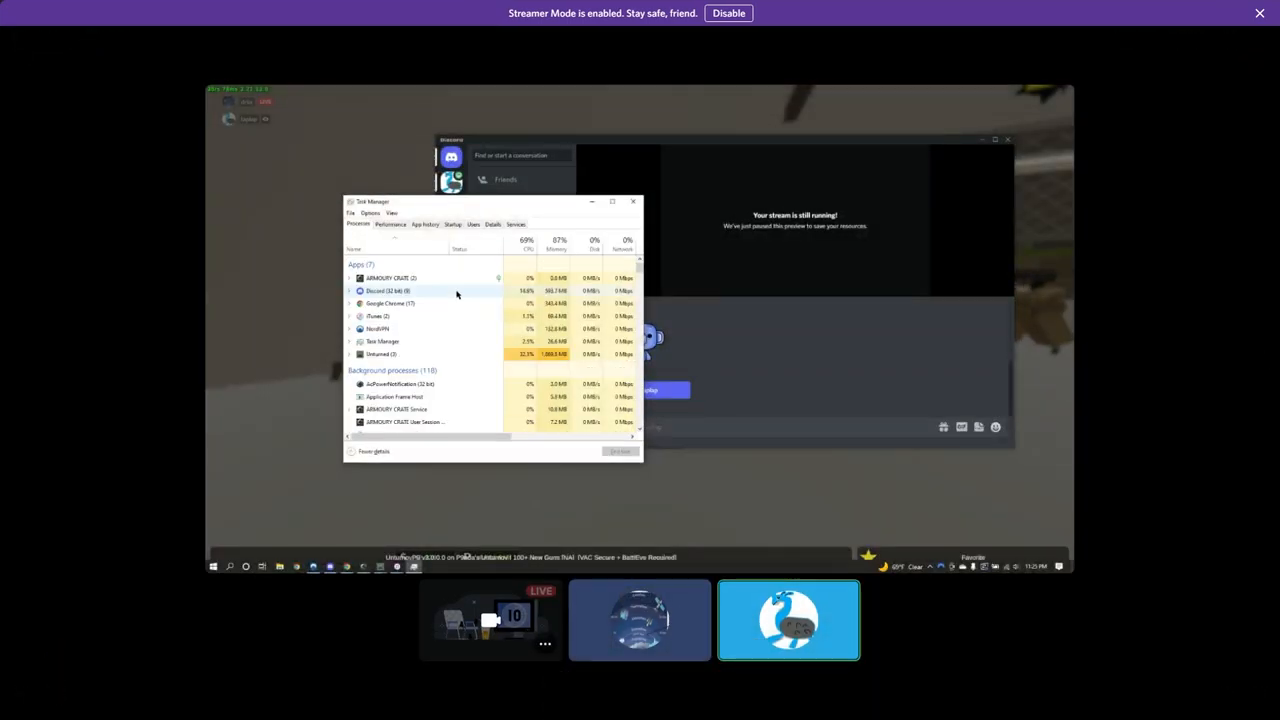
{"action": "left_click", "coordinate": [392, 224]}
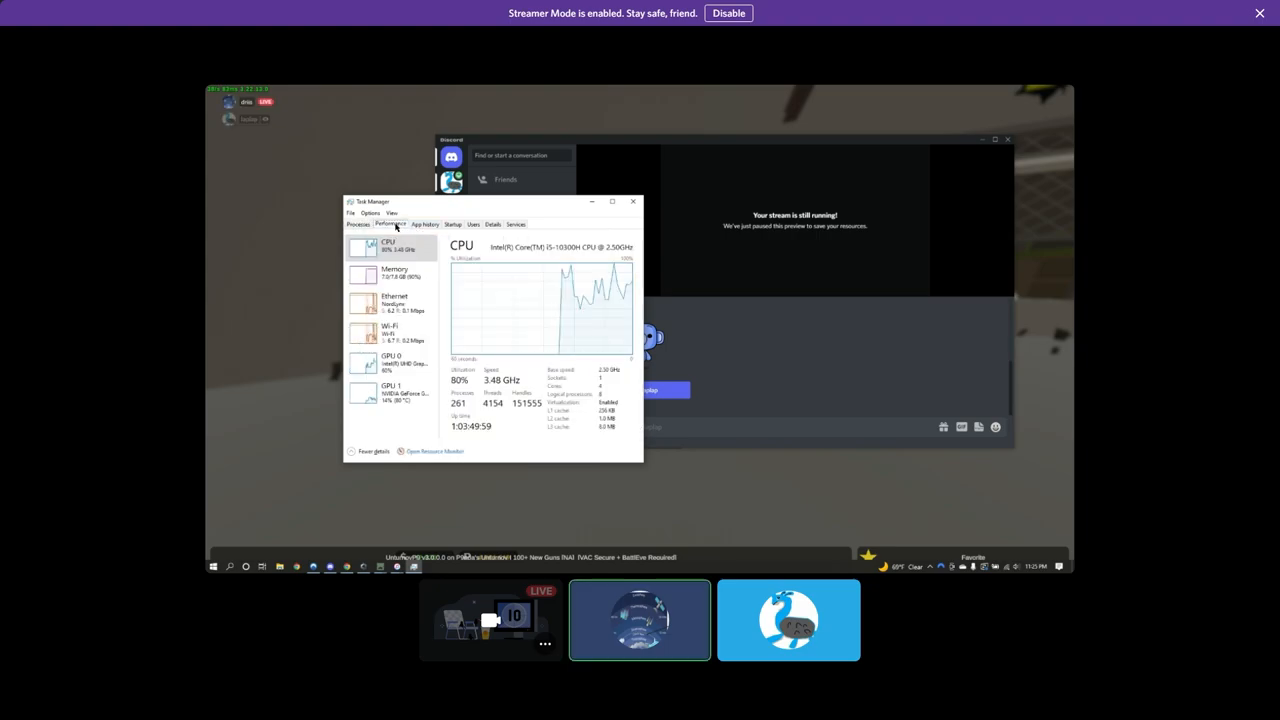
{"action": "left_click", "coordinate": [358, 224]}
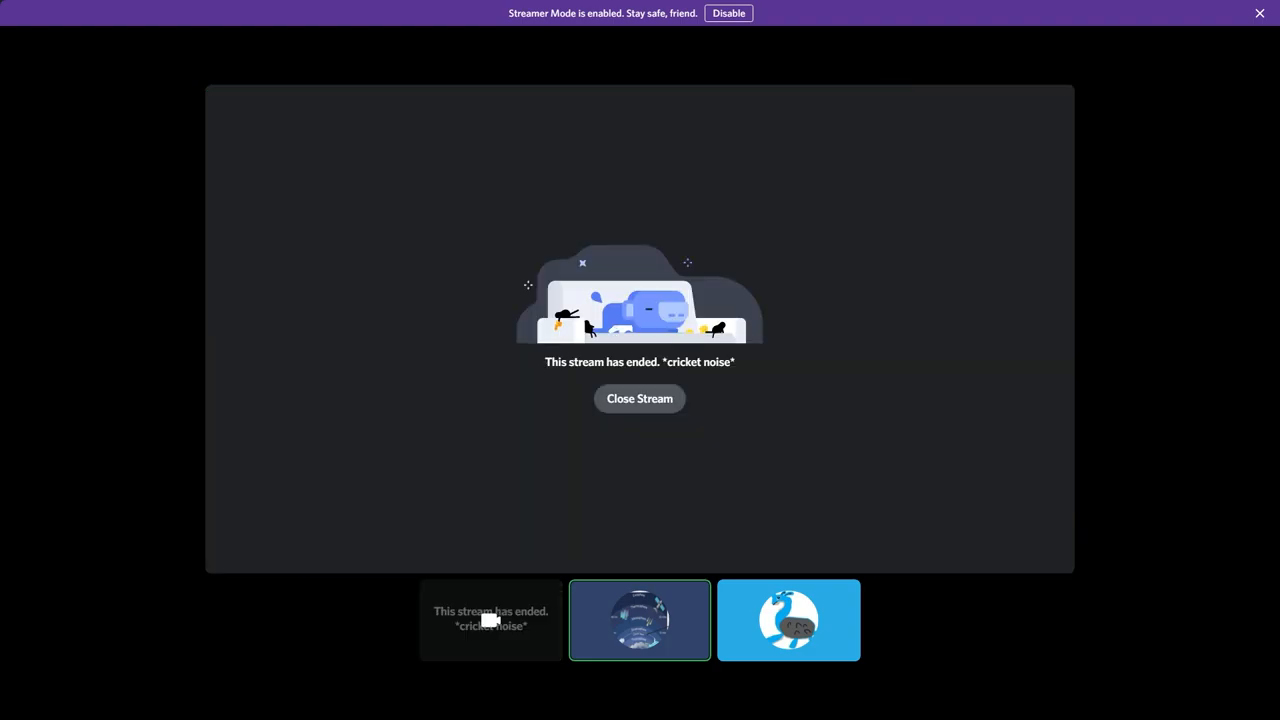
Close the ended stream notice and reopen the friend's restarted game stream
{"action": "left_click", "coordinate": [640, 398]}
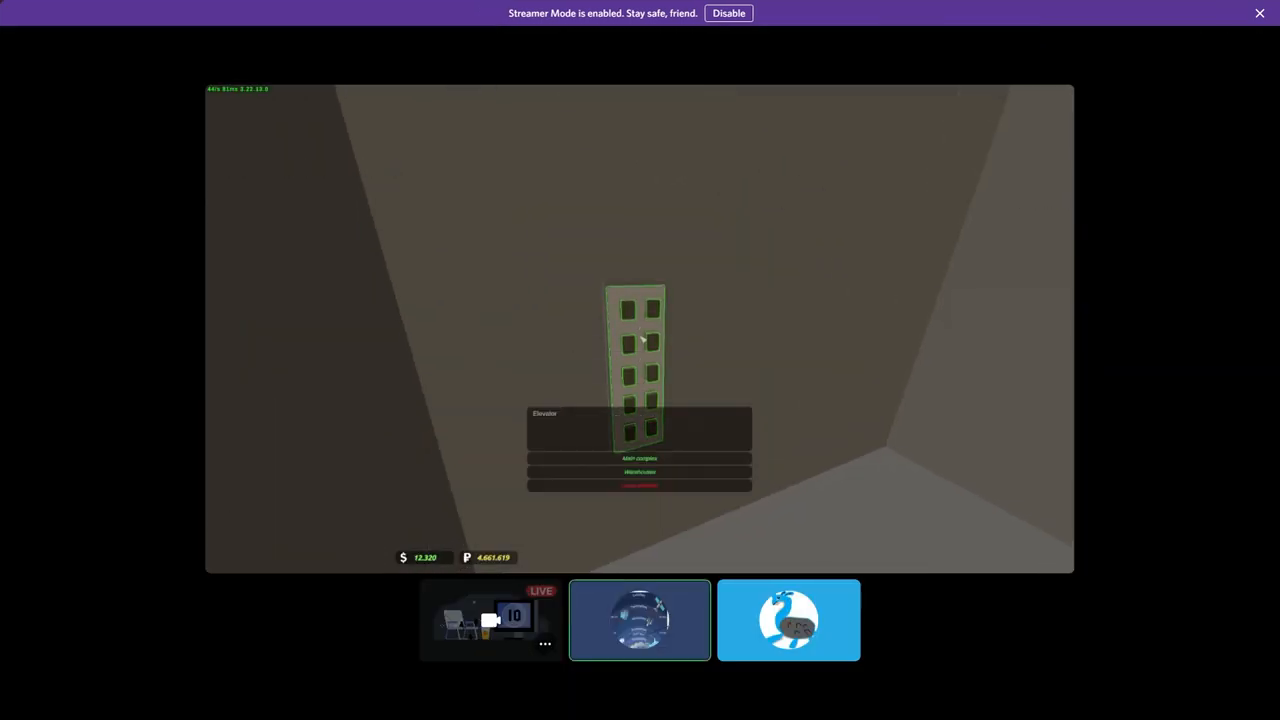
{"action": "key", "text": "tab"}
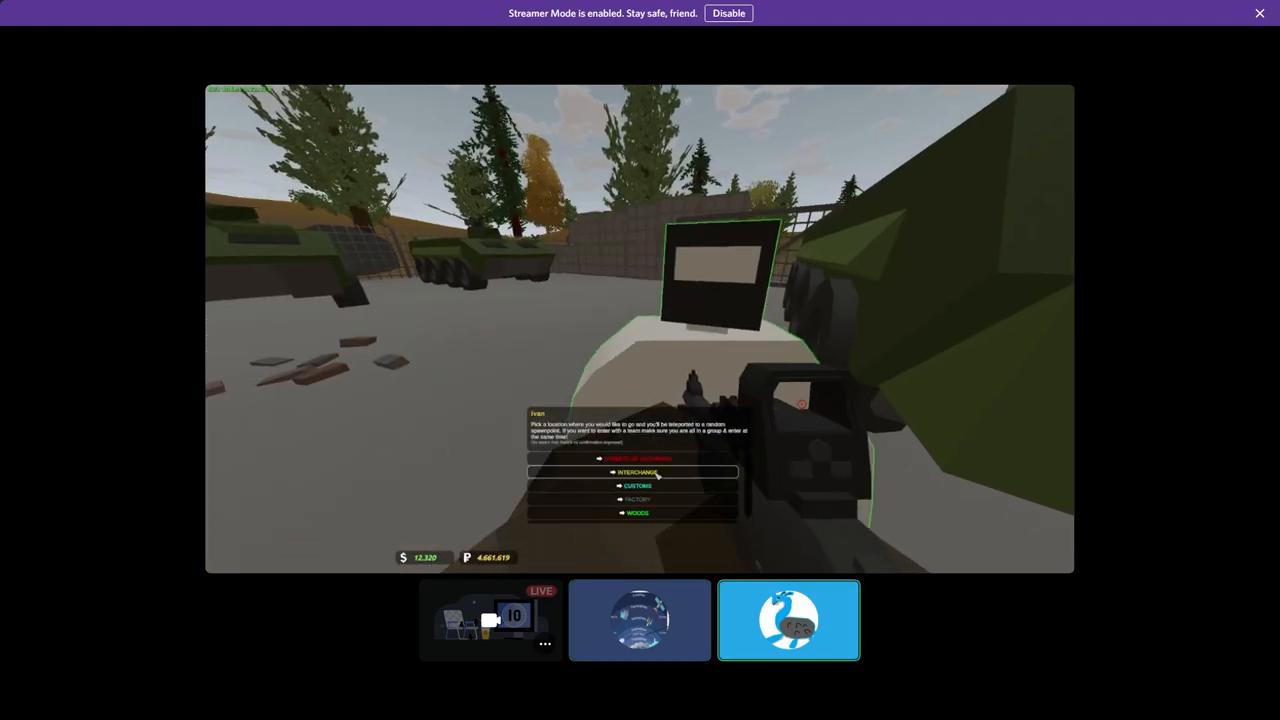
{"action": "left_click", "coordinate": [632, 472]}
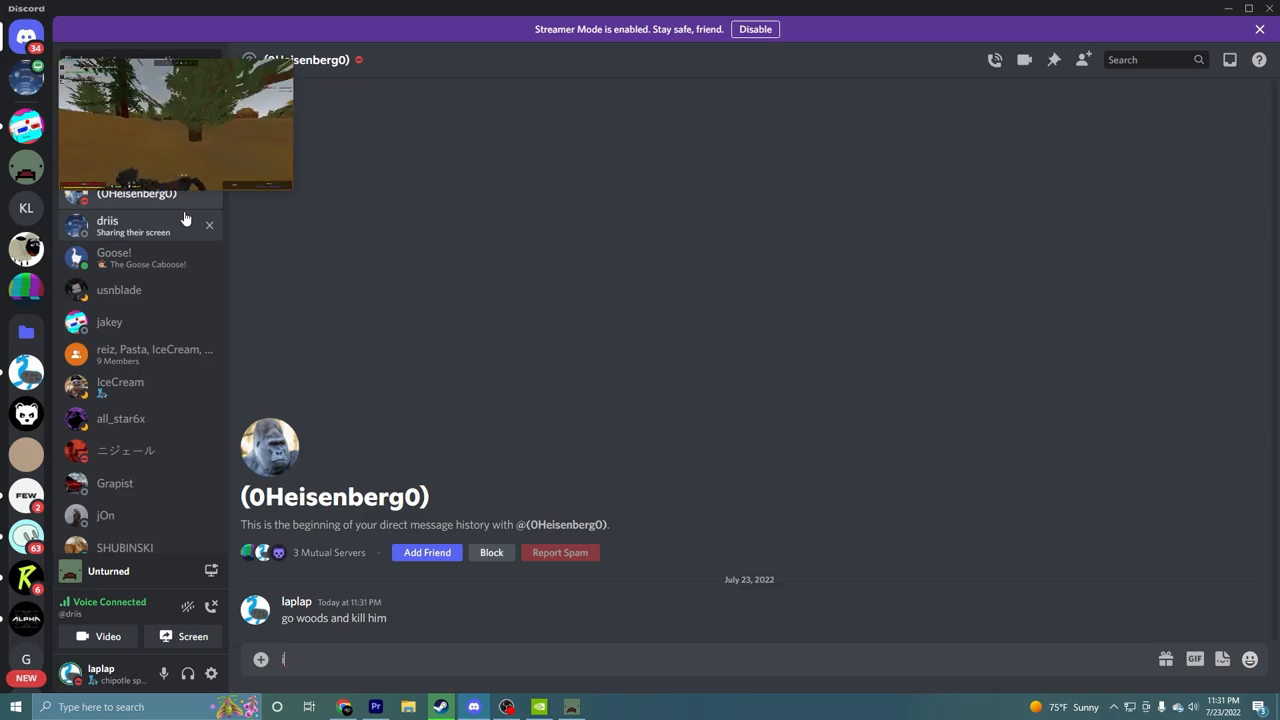
Return to the streaming friend's DM to watch his Unturned gameplay again
{"action": "left_click", "coordinate": [176, 124]}
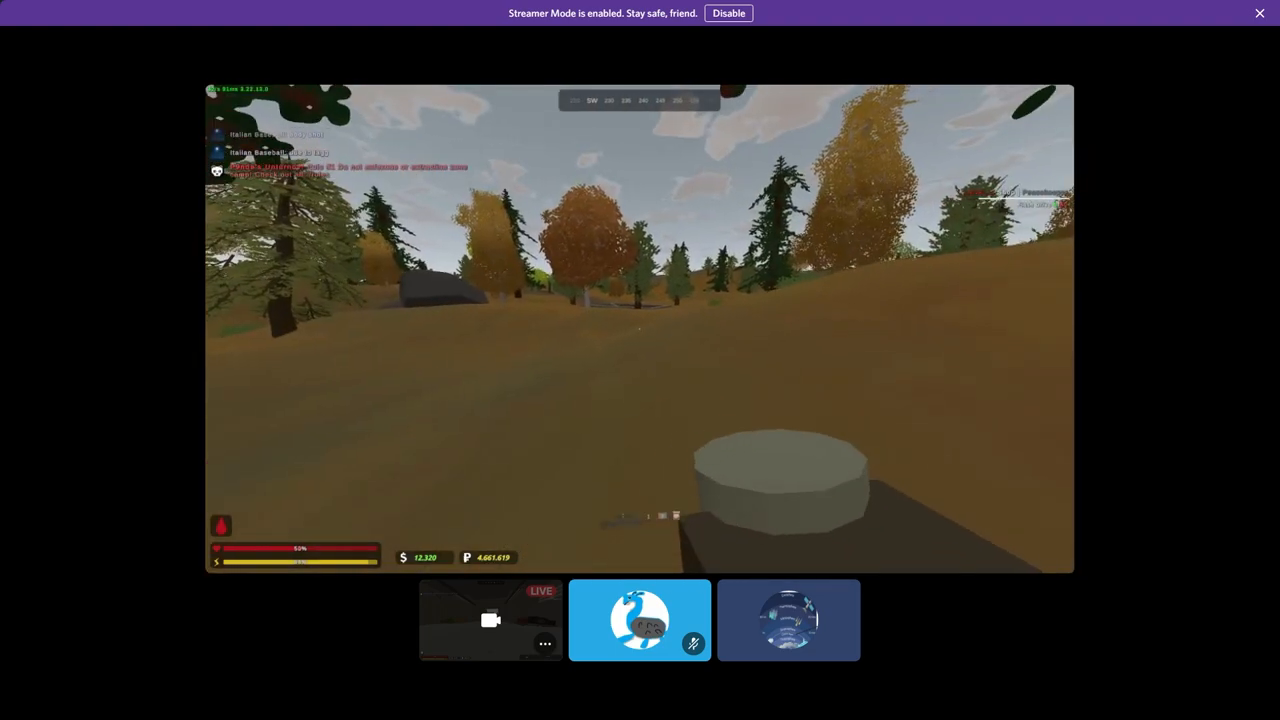
{"action": "mouse_move", "coordinate": [640, 330]}
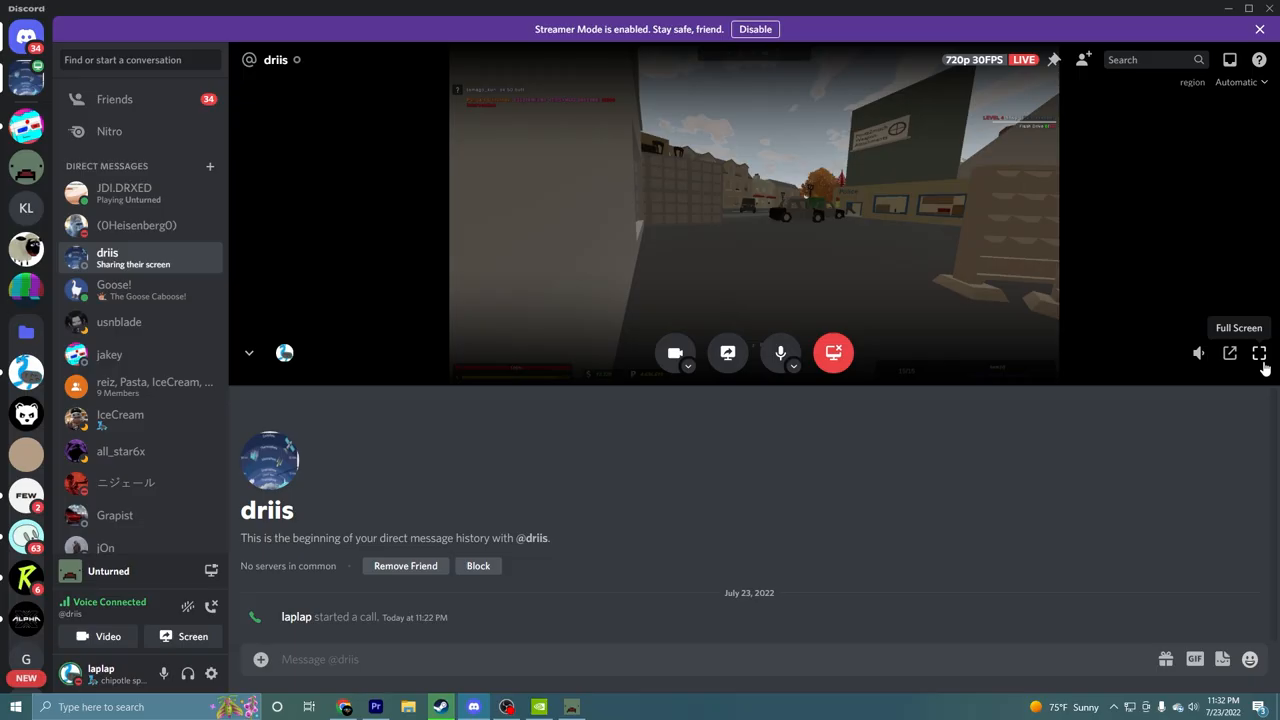
Watch the shared Unturned screen enlarged, then drop back to the call page
{"action": "left_click", "coordinate": [1260, 352]}
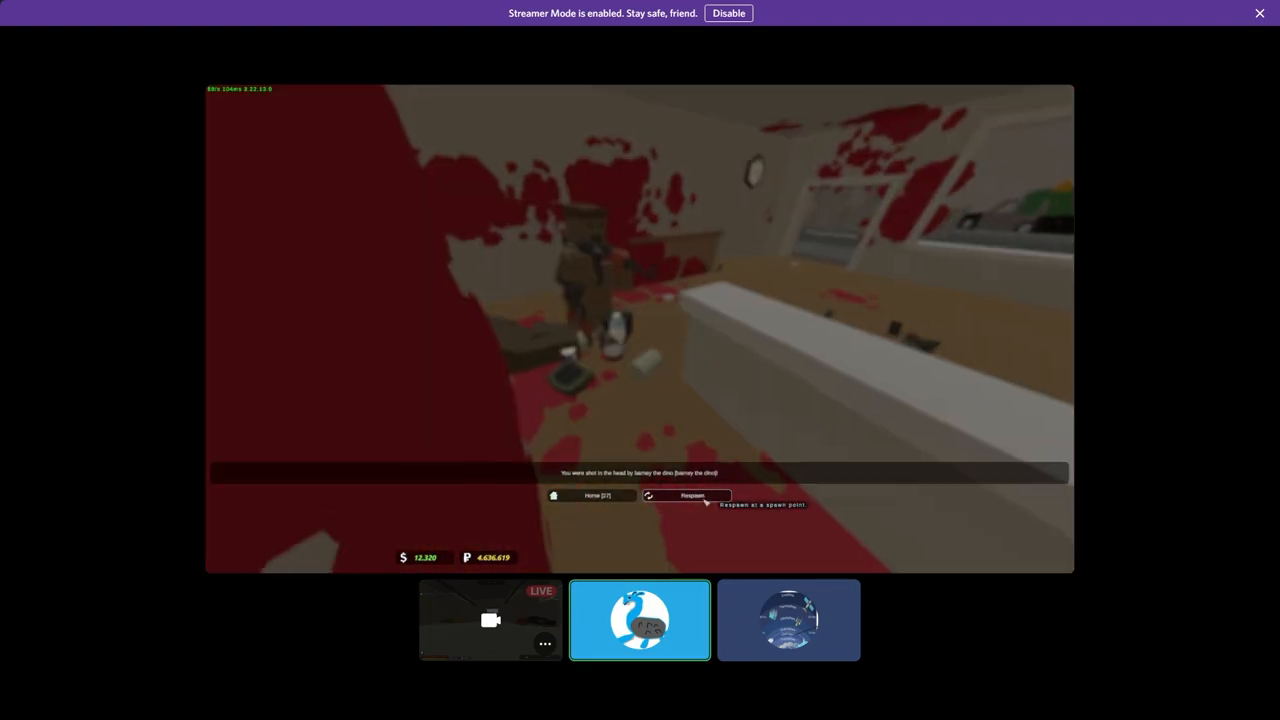
{"action": "left_click", "coordinate": [688, 496]}
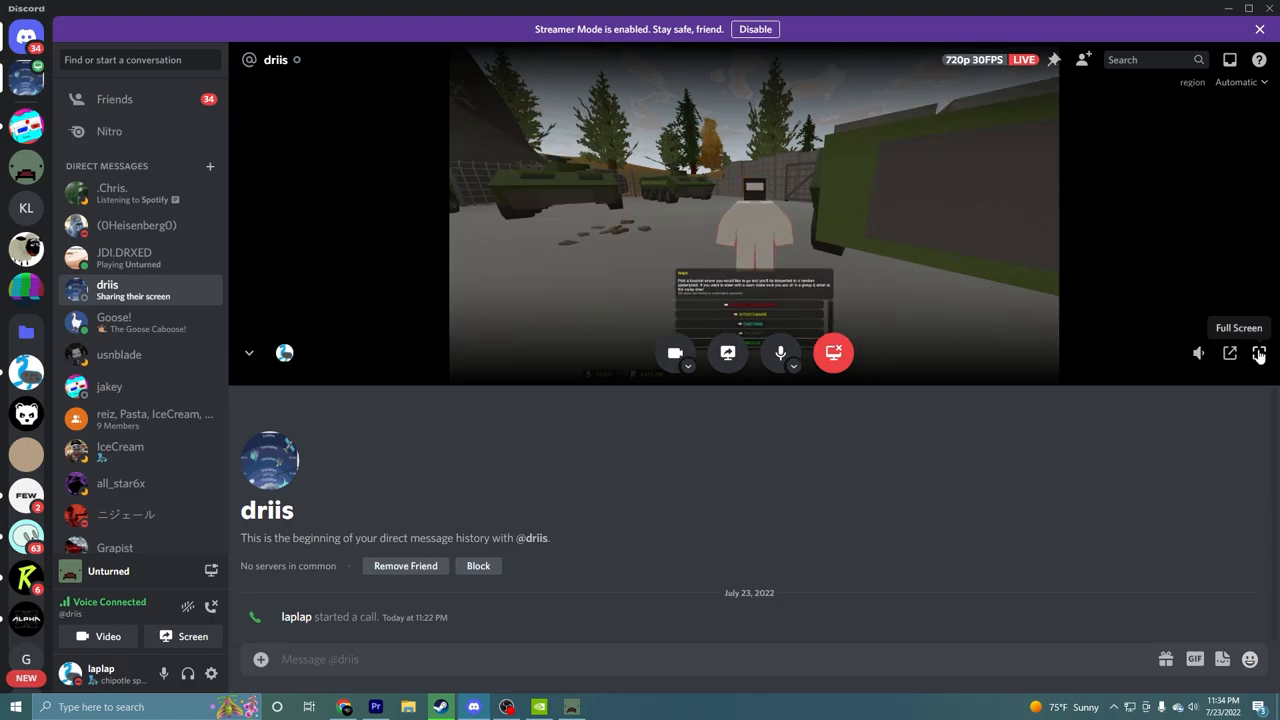
Watch the shared game screen full screen, then exit back to the call view
{"action": "left_click", "coordinate": [1260, 352]}
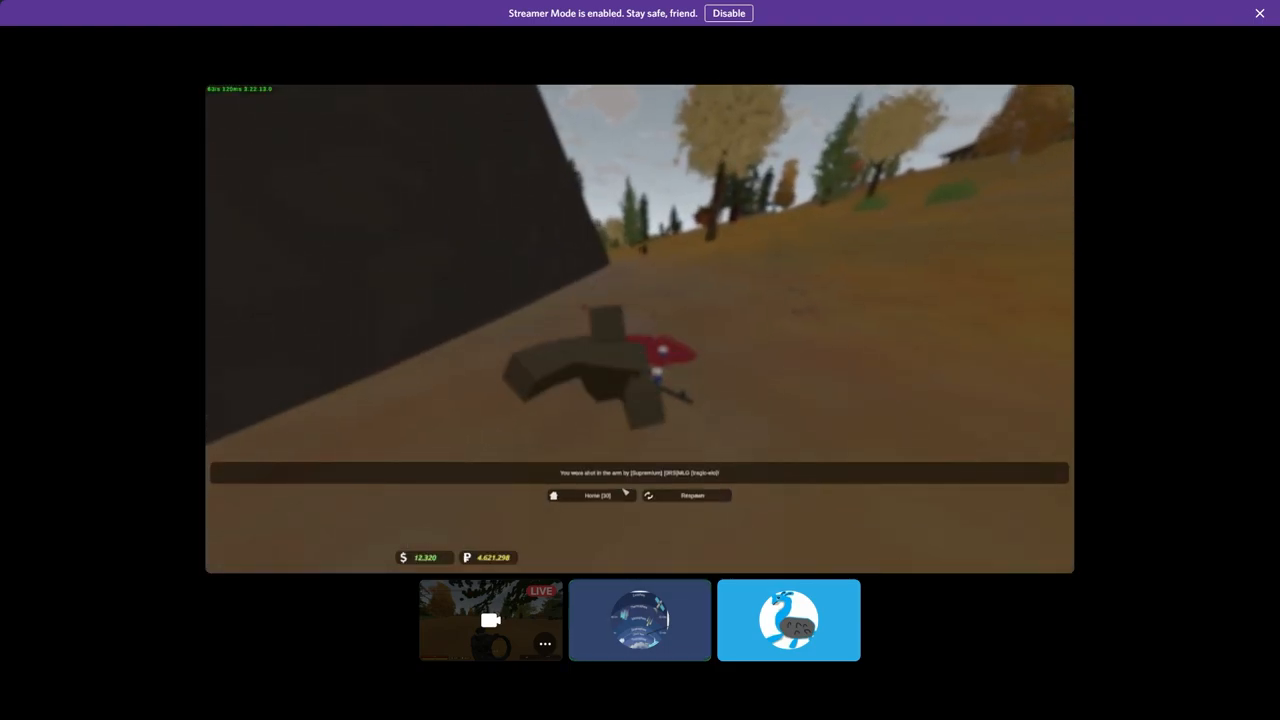
{"action": "mouse_move", "coordinate": [690, 496]}
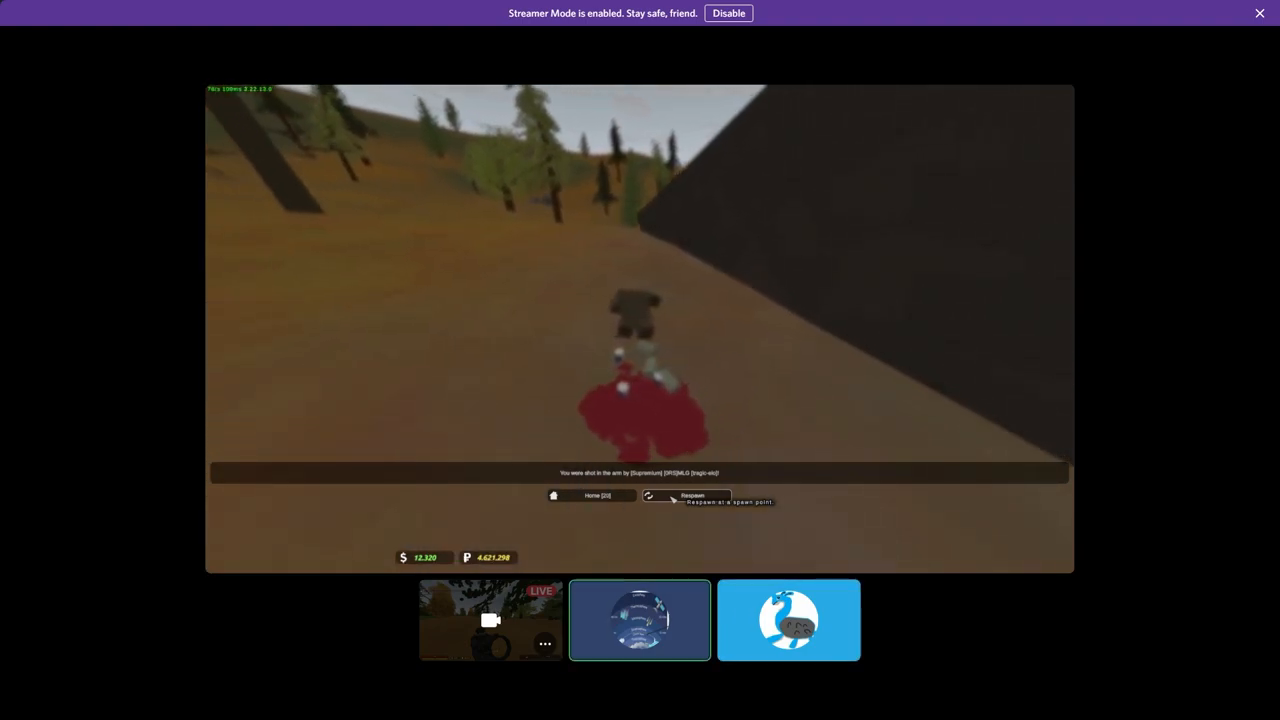
{"action": "left_click", "coordinate": [690, 496]}
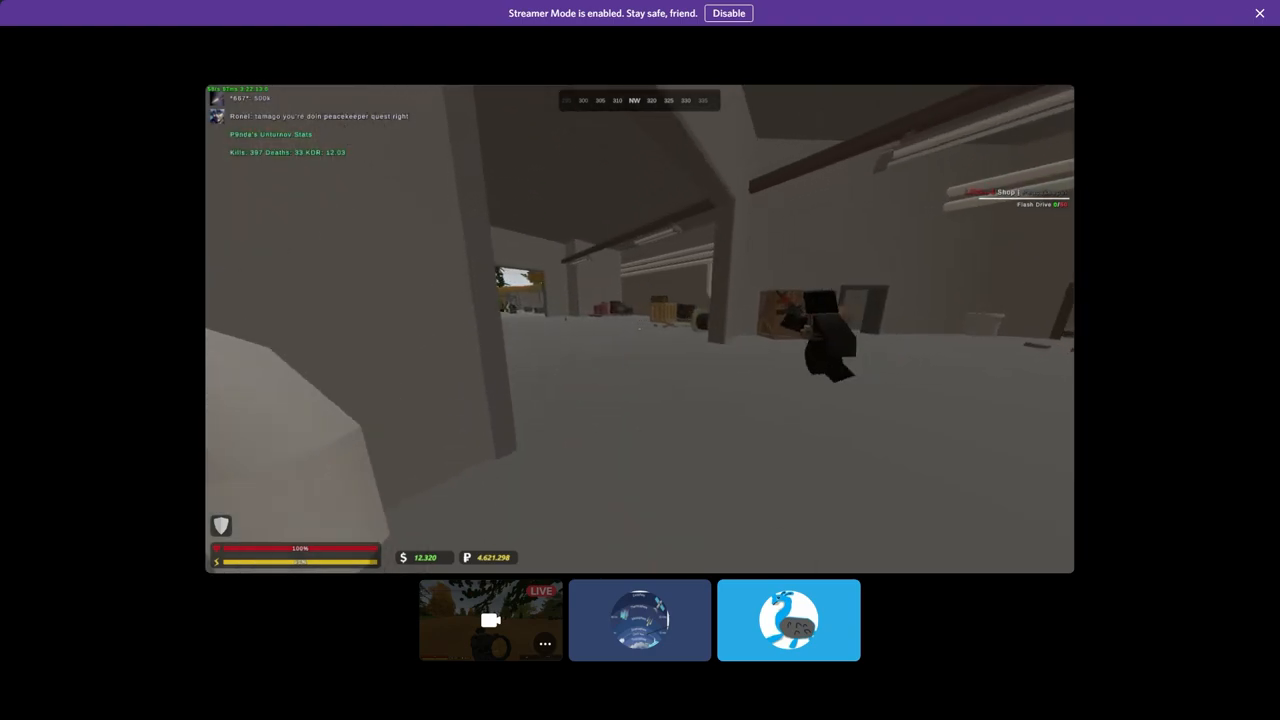
{"action": "mouse_move", "coordinate": [640, 330]}
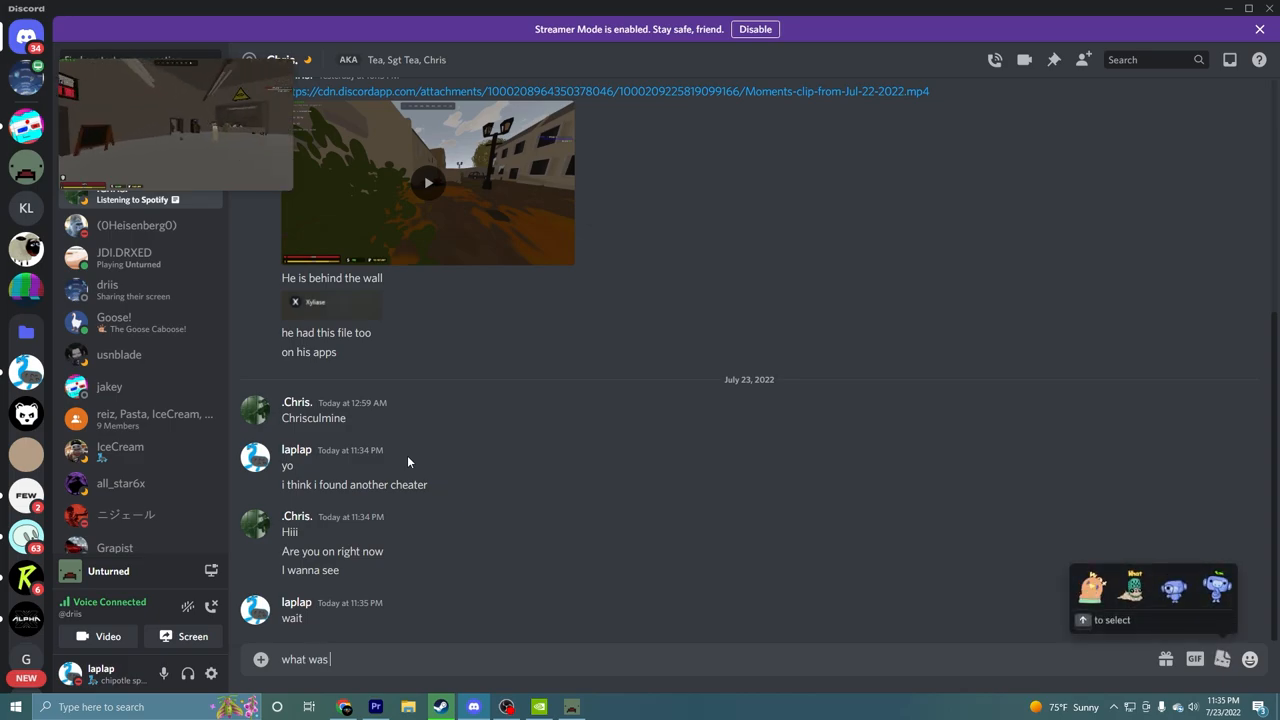
Ask the friend what hacks the guy used last night, then return to the call's shared screen
{"action": "type", "text": "the hacks the guy was using s"}
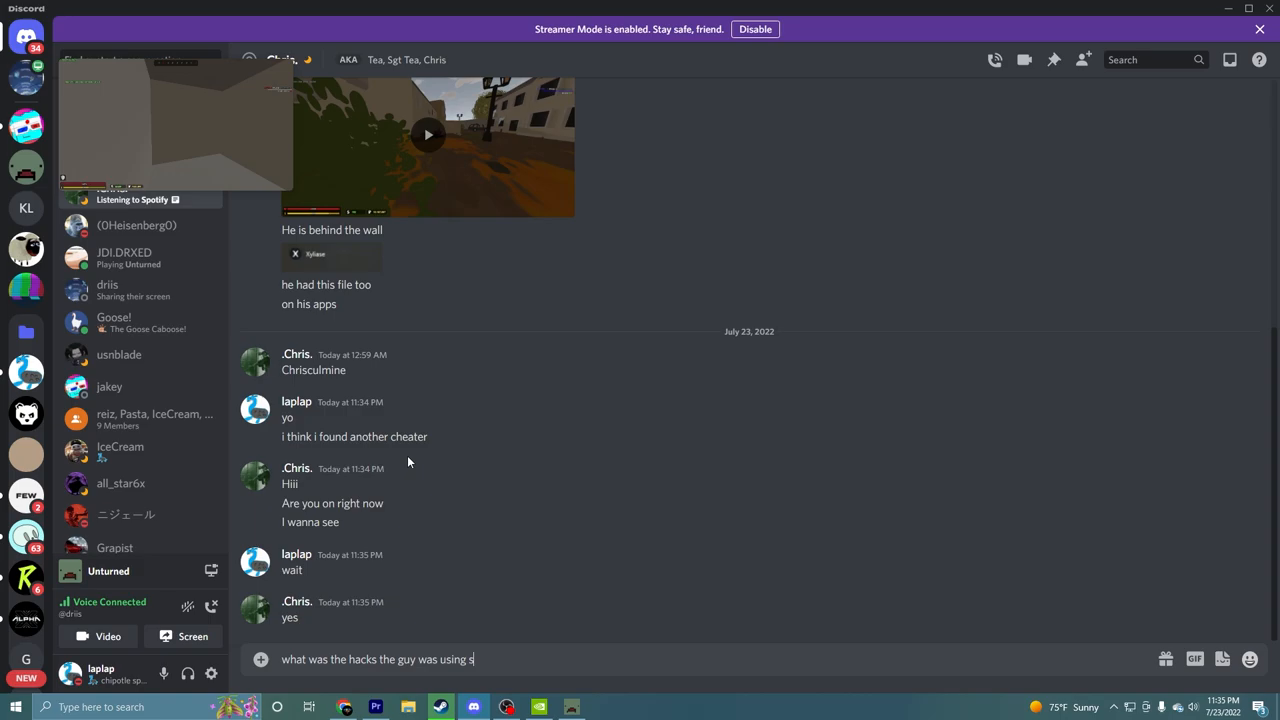
{"action": "type", "text": "last"}
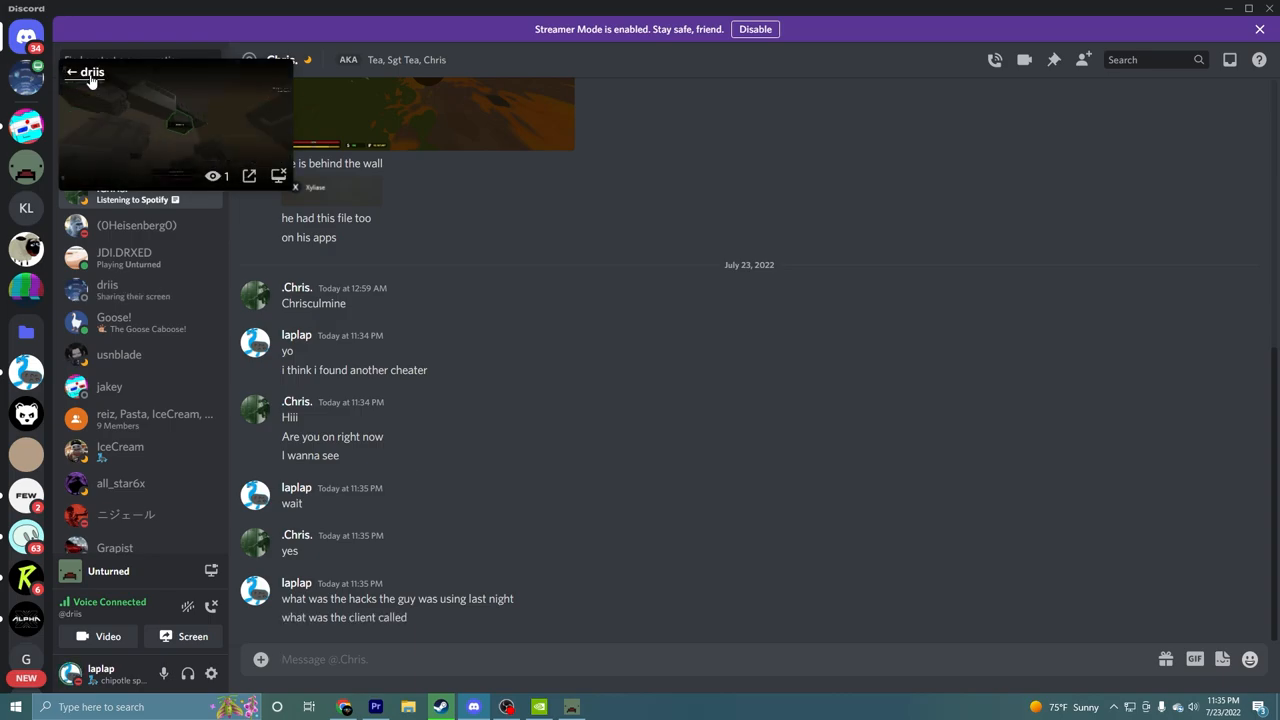
{"action": "left_click", "coordinate": [108, 290]}
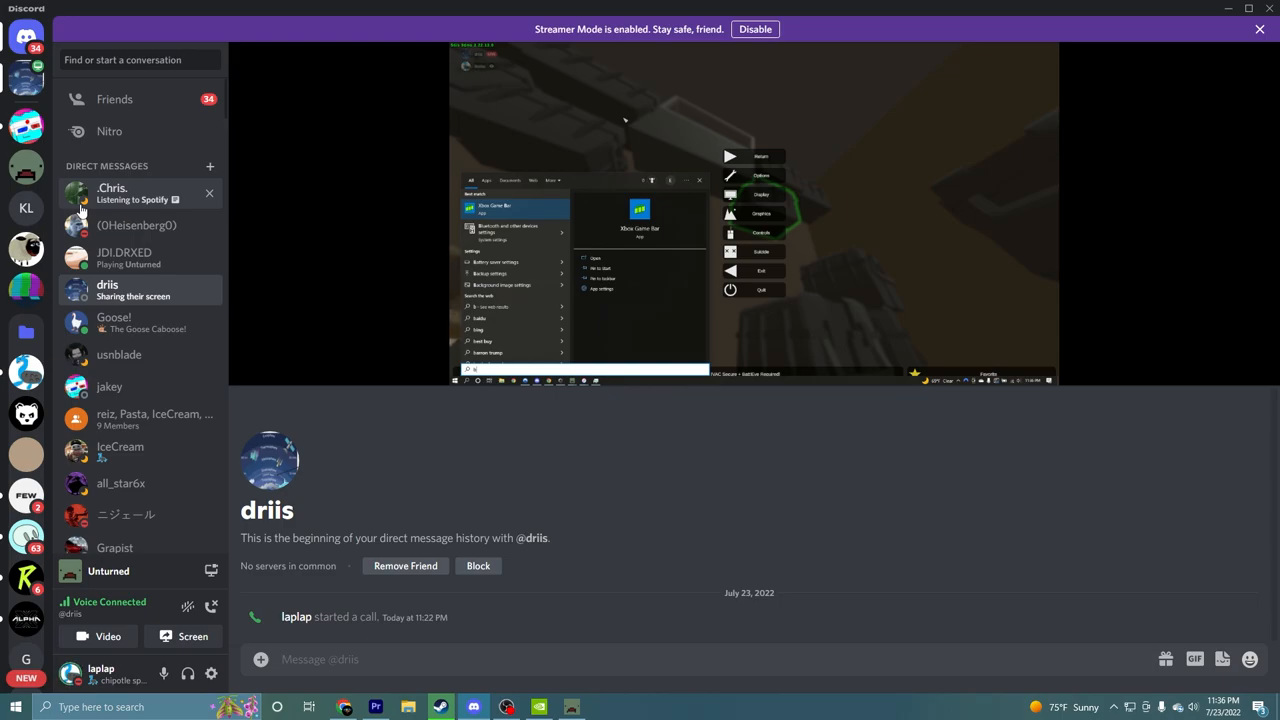
Read the friend's reply naming the client, then watch the shared game screen full screen
{"action": "left_click", "coordinate": [112, 192]}
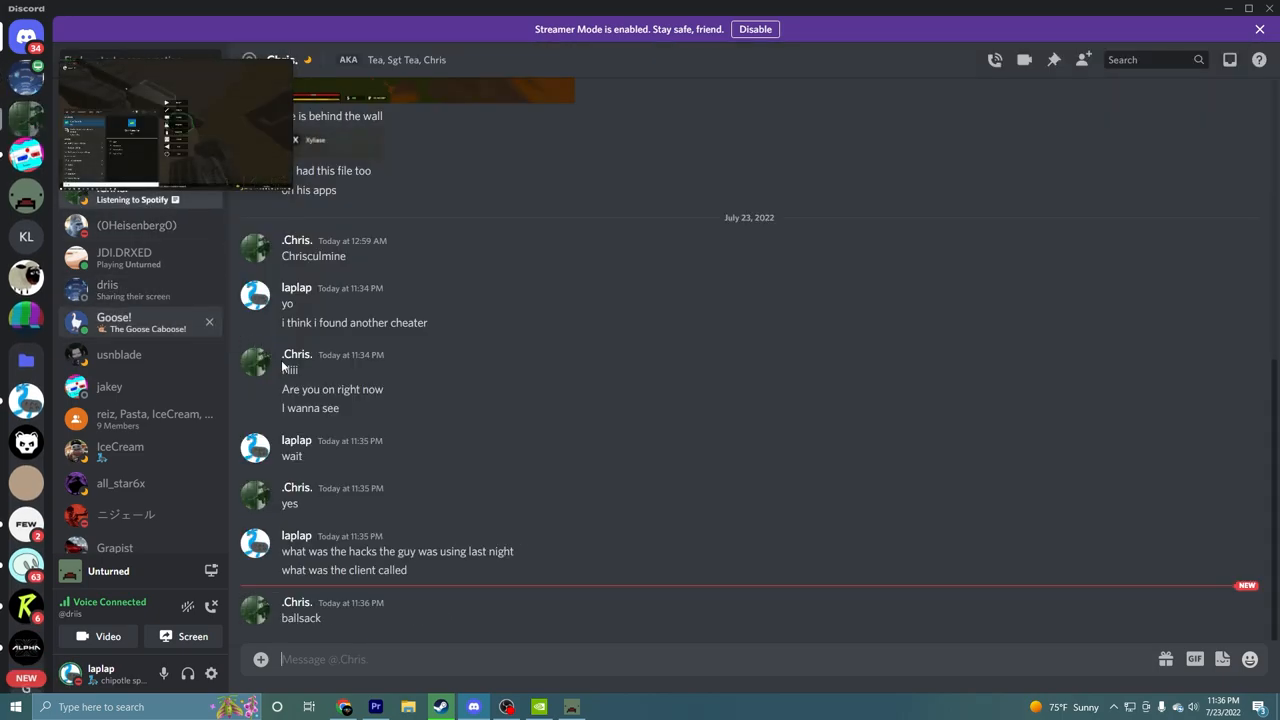
{"action": "left_click", "coordinate": [108, 290]}
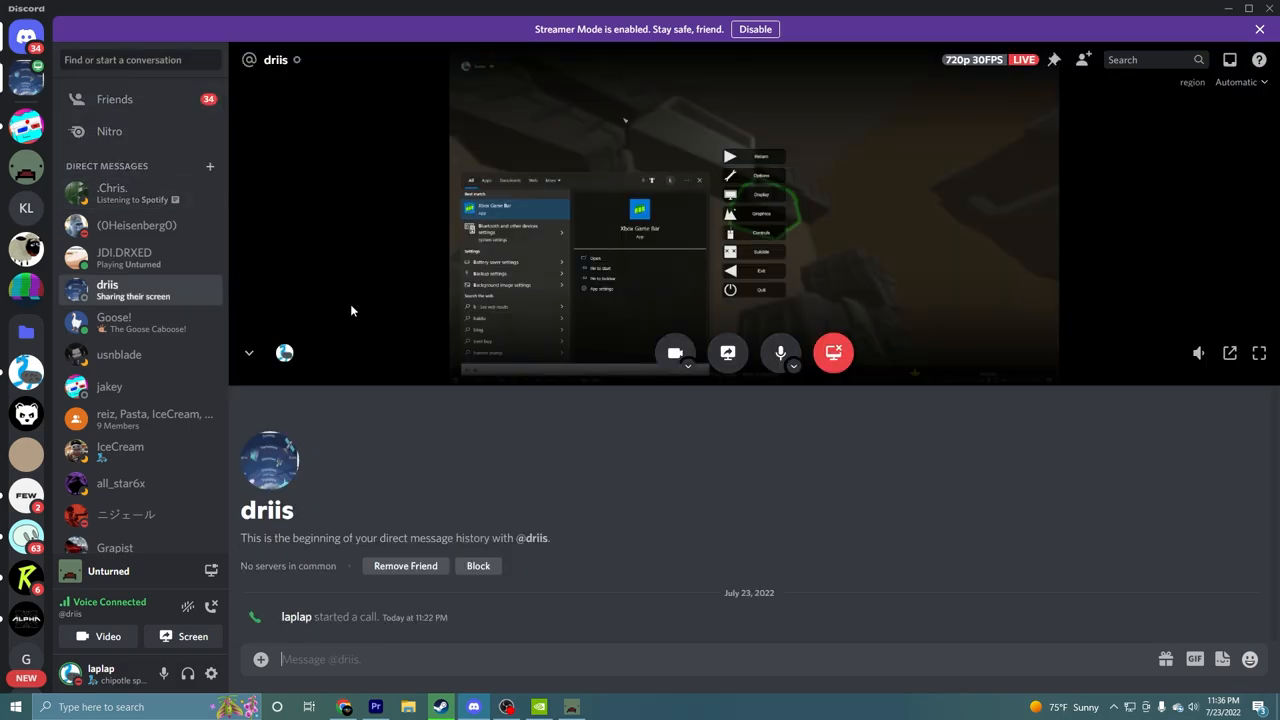
{"action": "mouse_move", "coordinate": [1260, 352]}
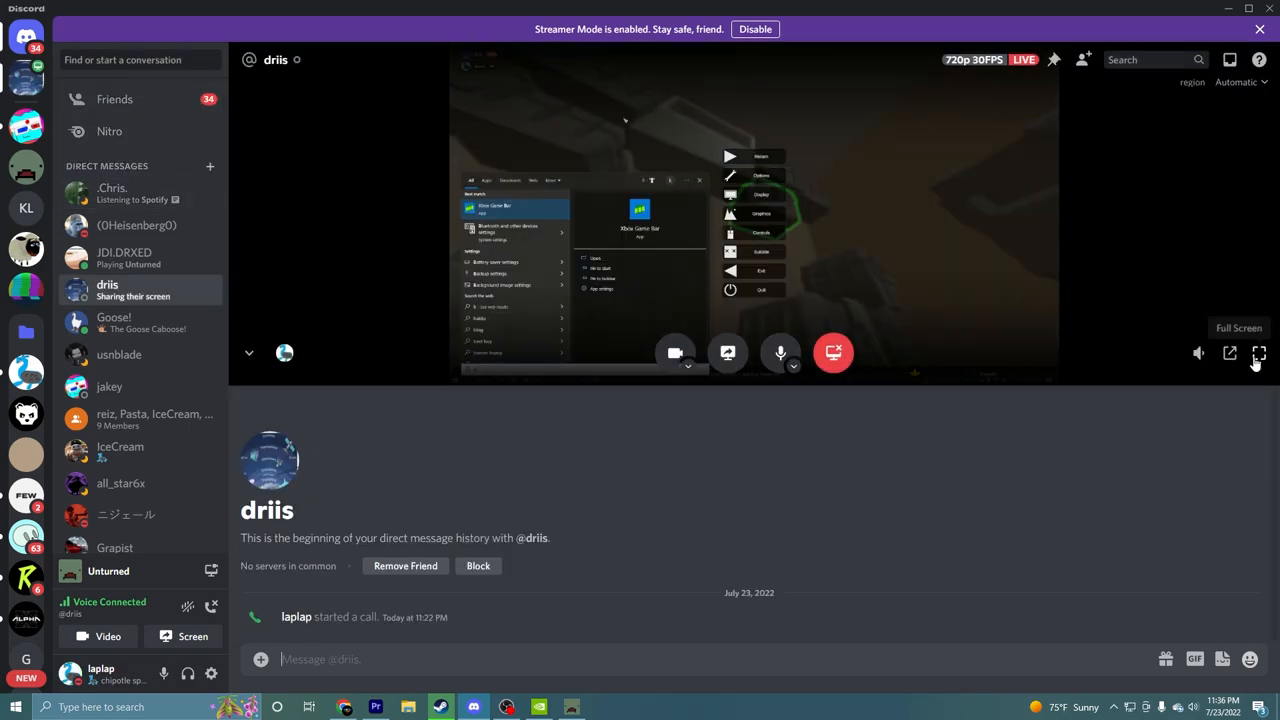
{"action": "left_click", "coordinate": [1260, 352]}
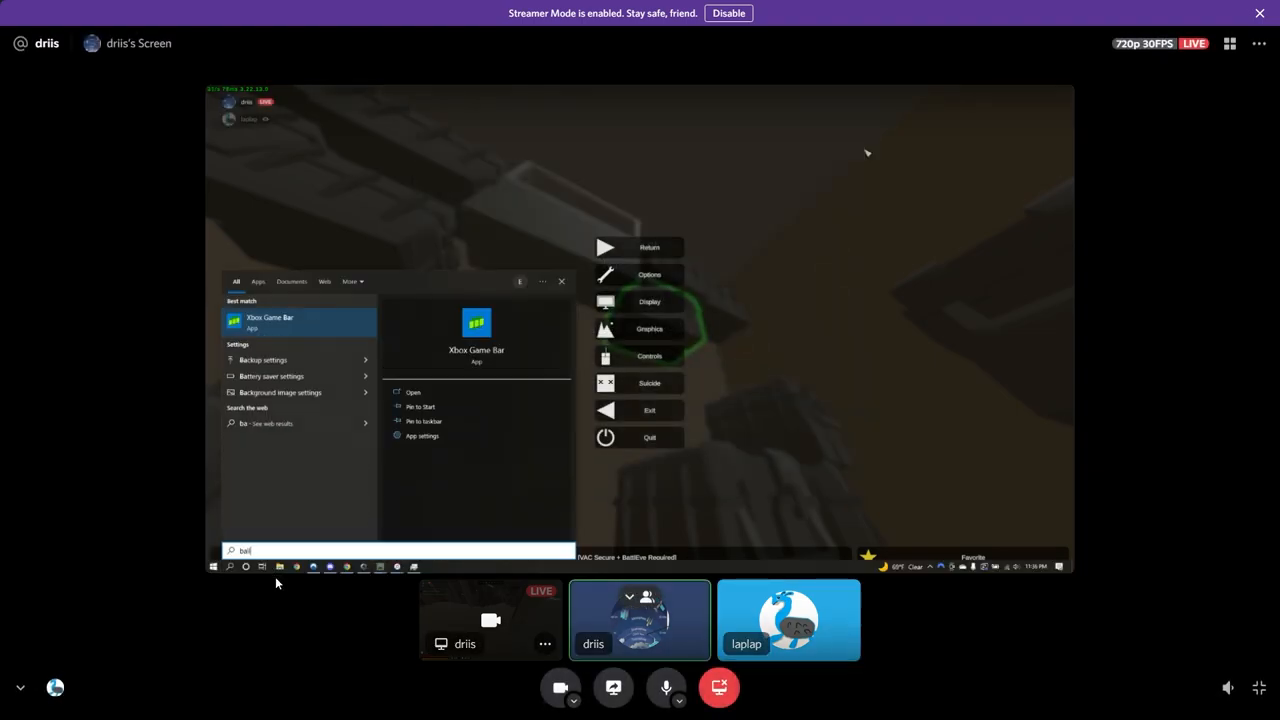
Leave full screen while the stream shows 'Ballsack-GUI - Shortcut' in the search panel
{"action": "type", "text": "Ballsack-GUI - Shortcut"}
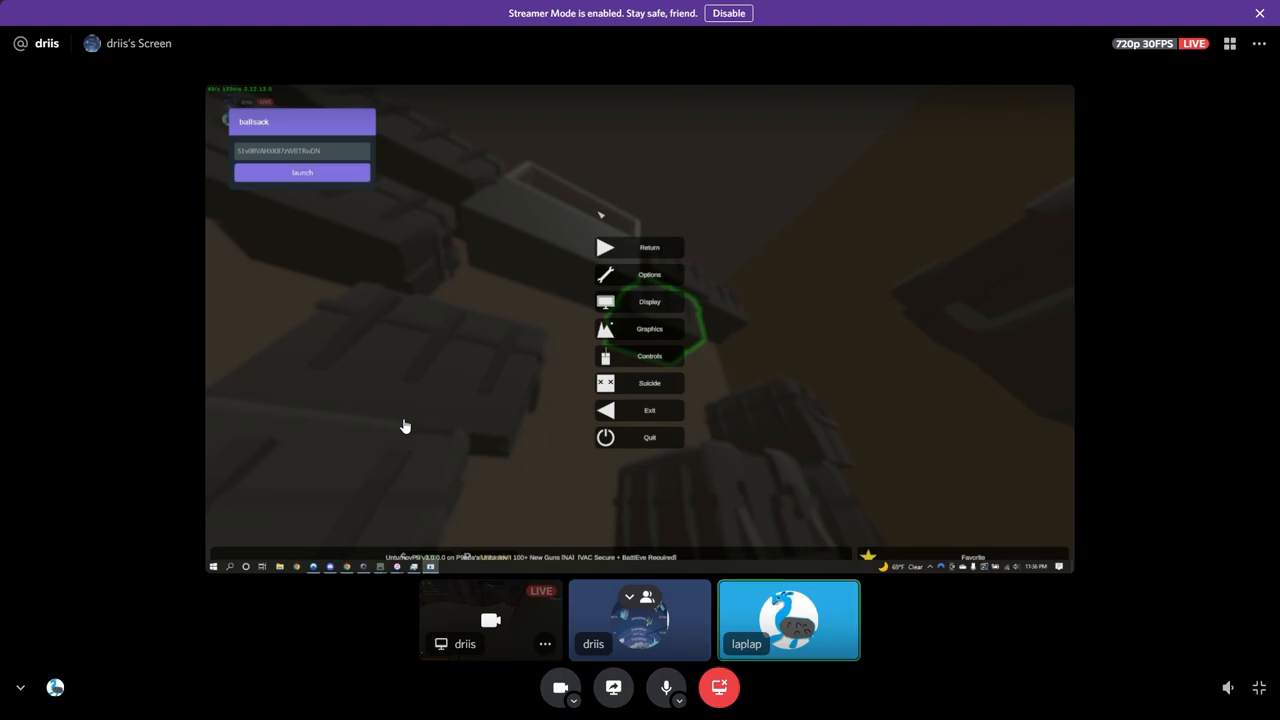
{"action": "mouse_move", "coordinate": [448, 420]}
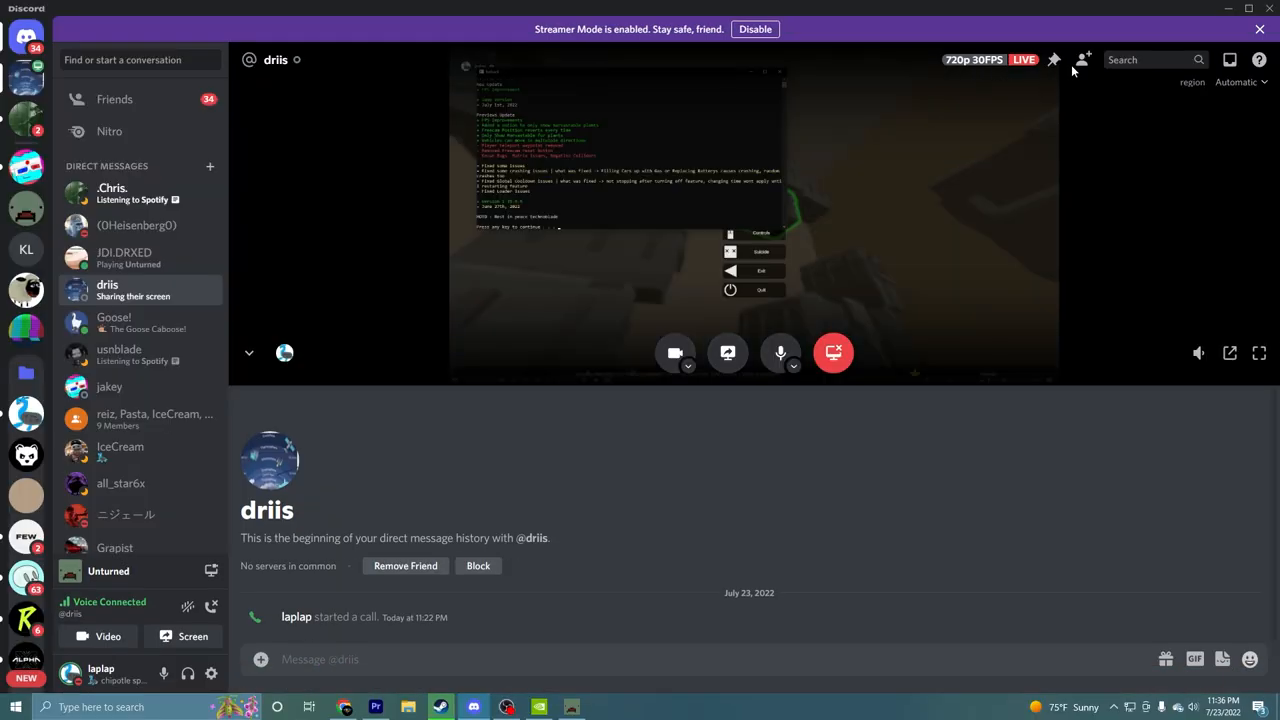
Add the friend to the call as a group and message him 'JOIN THE CALL', then check his reply
{"action": "left_click", "coordinate": [1082, 60]}
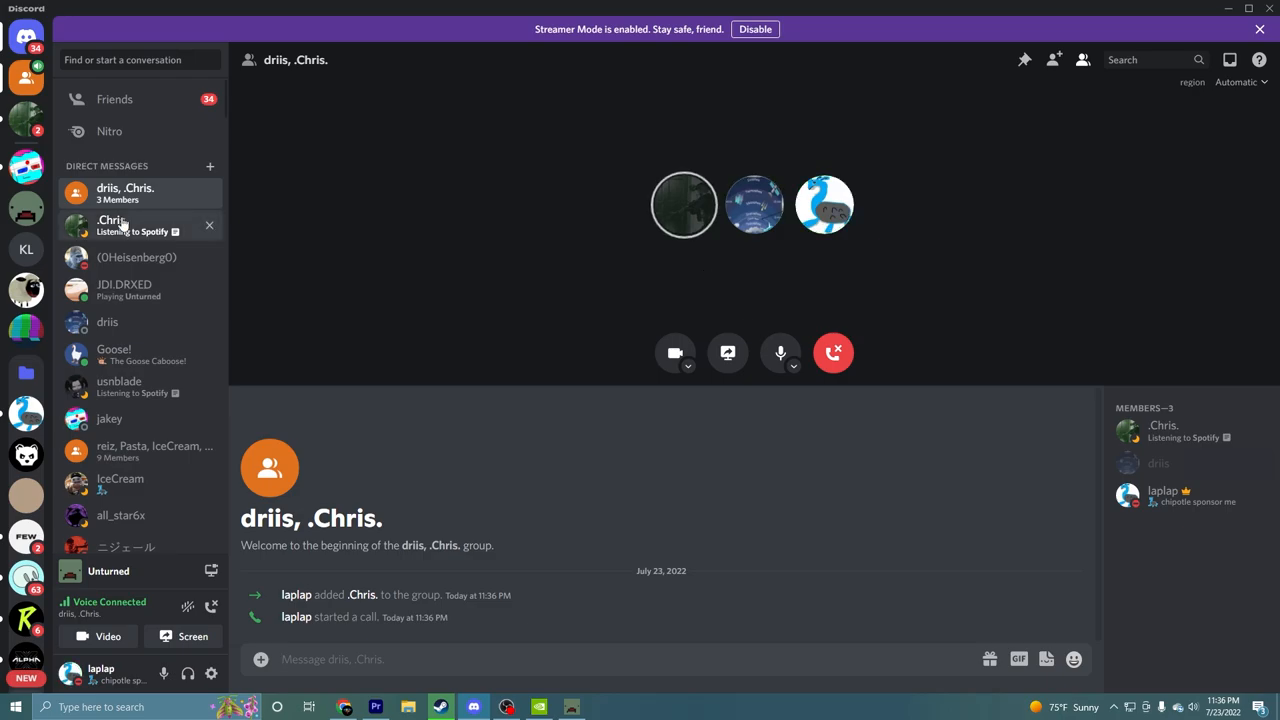
{"action": "left_click", "coordinate": [112, 224]}
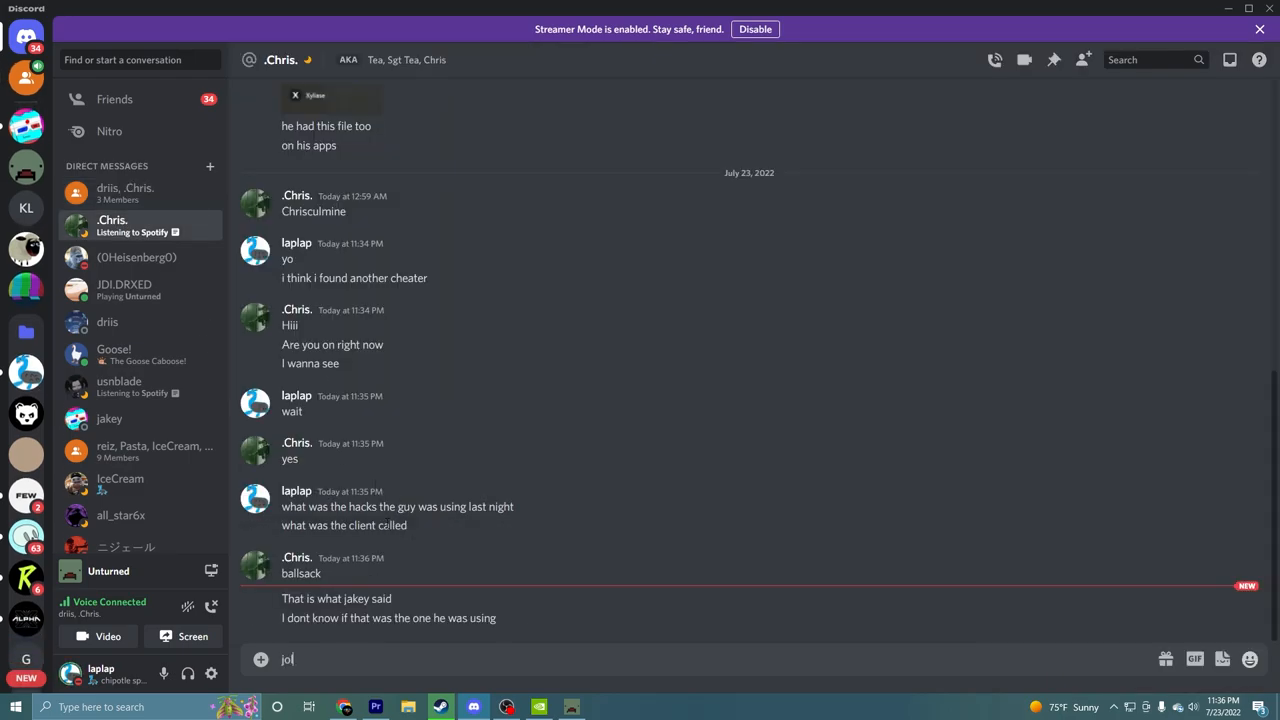
{"action": "type", "text": "JOIN THE"}
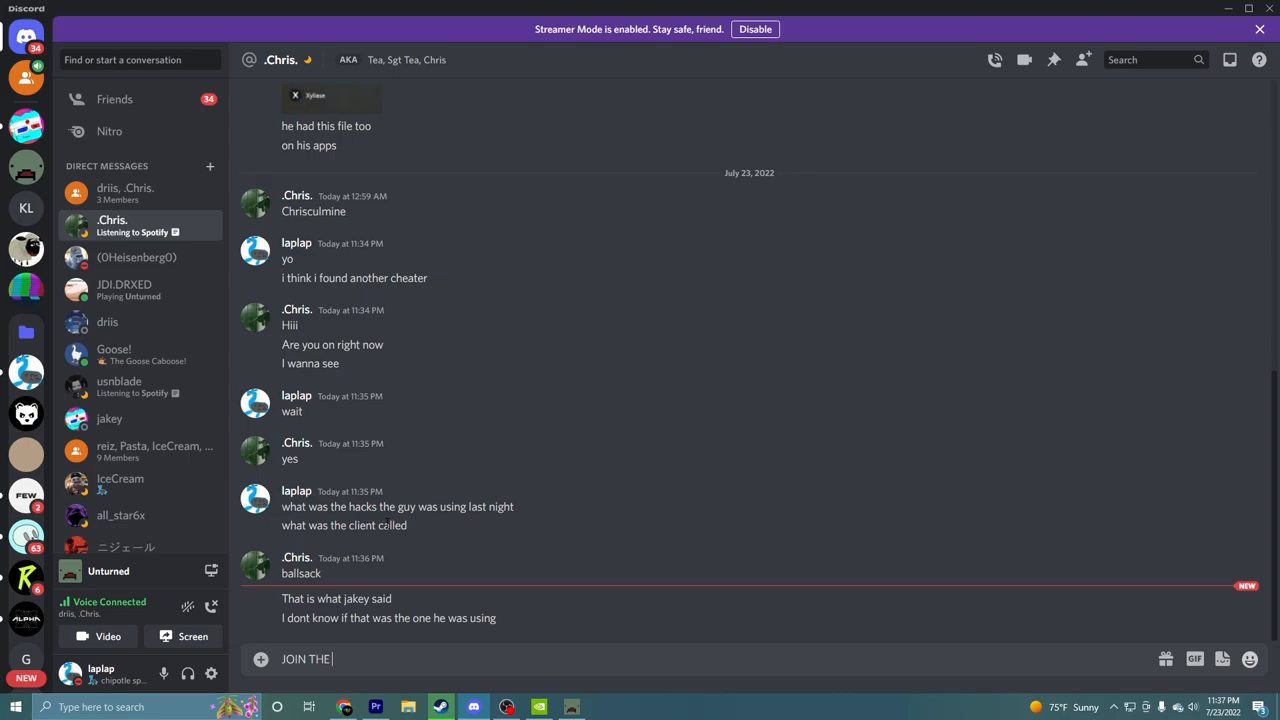
{"action": "left_click", "coordinate": [124, 224]}
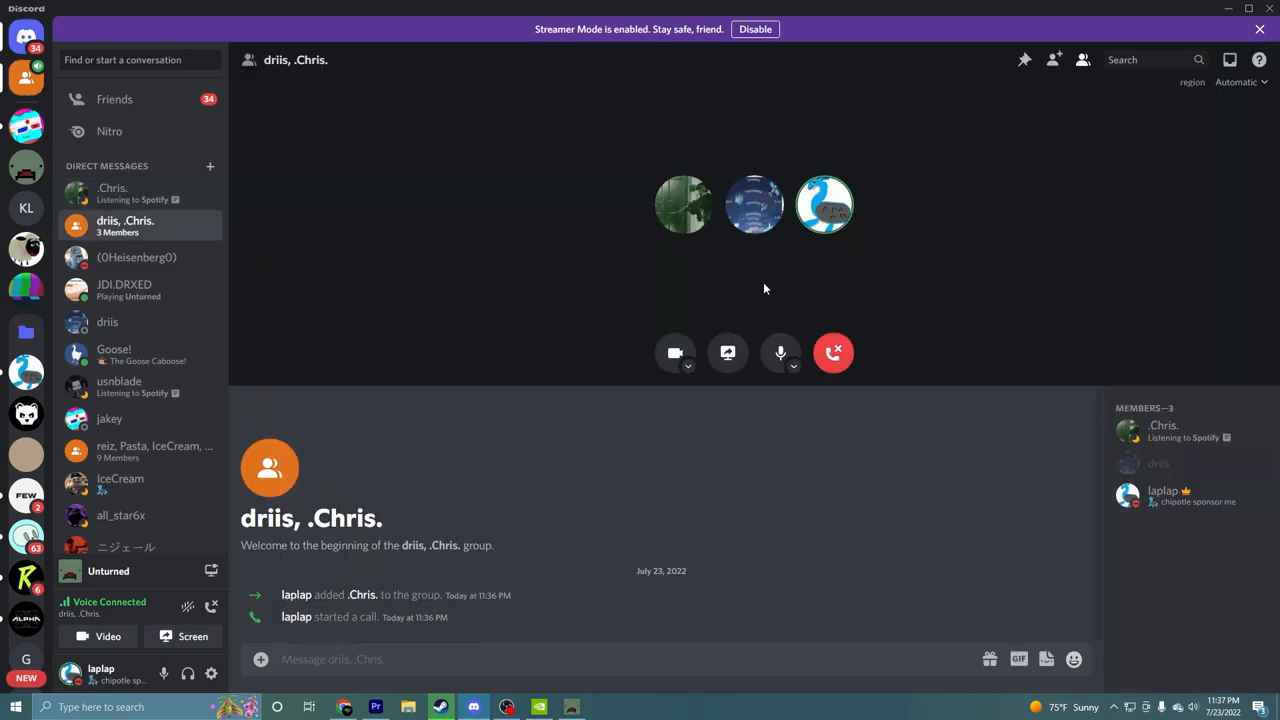
{"action": "left_click", "coordinate": [112, 192]}
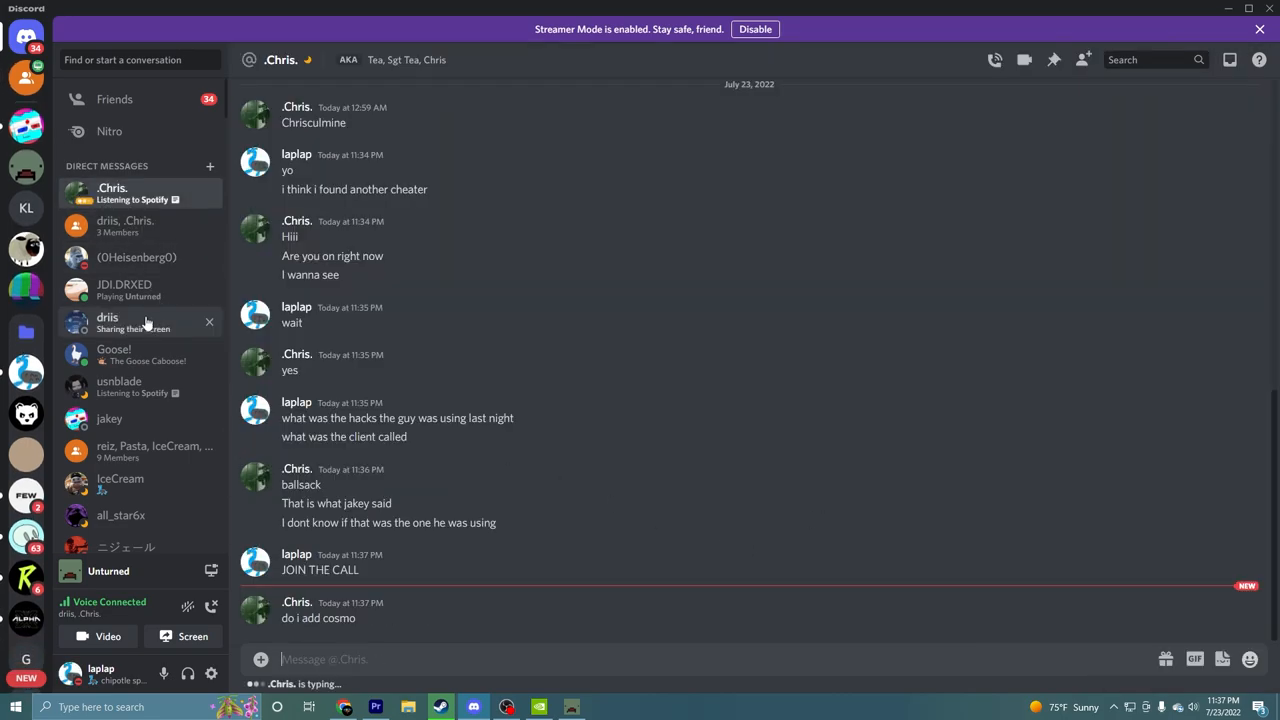
{"action": "left_click", "coordinate": [124, 226]}
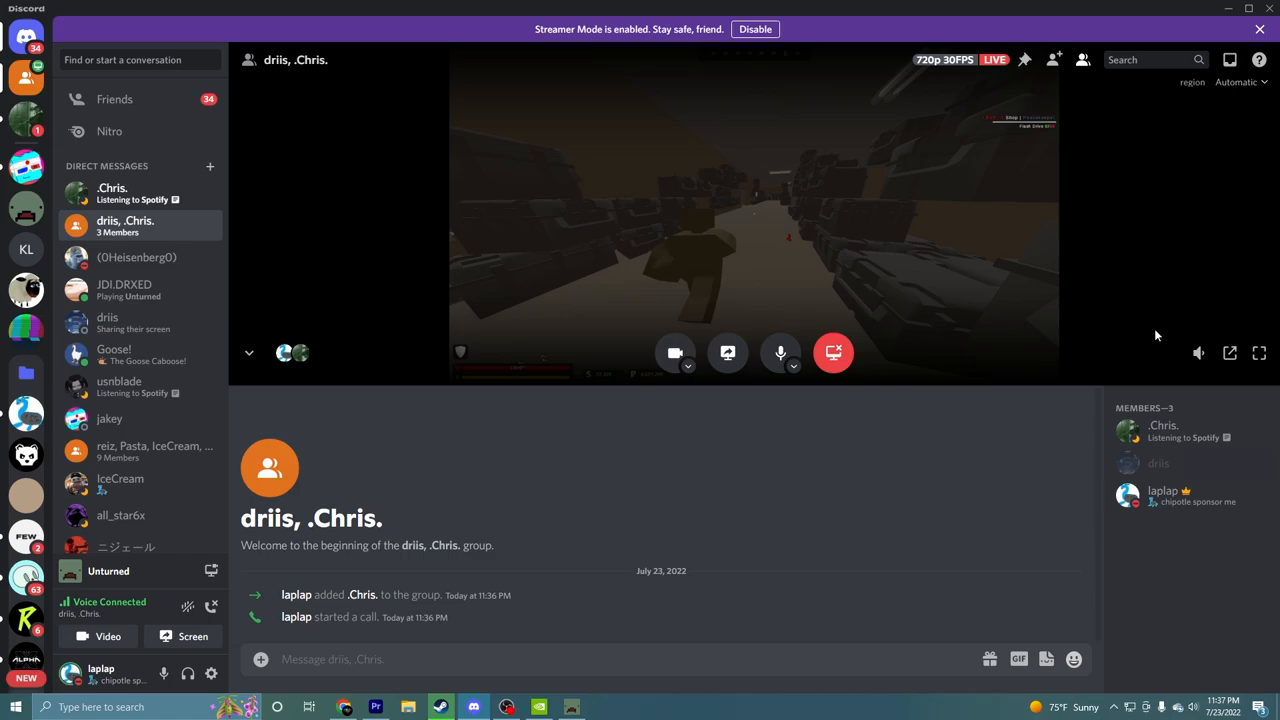
{"action": "mouse_move", "coordinate": [1260, 352]}
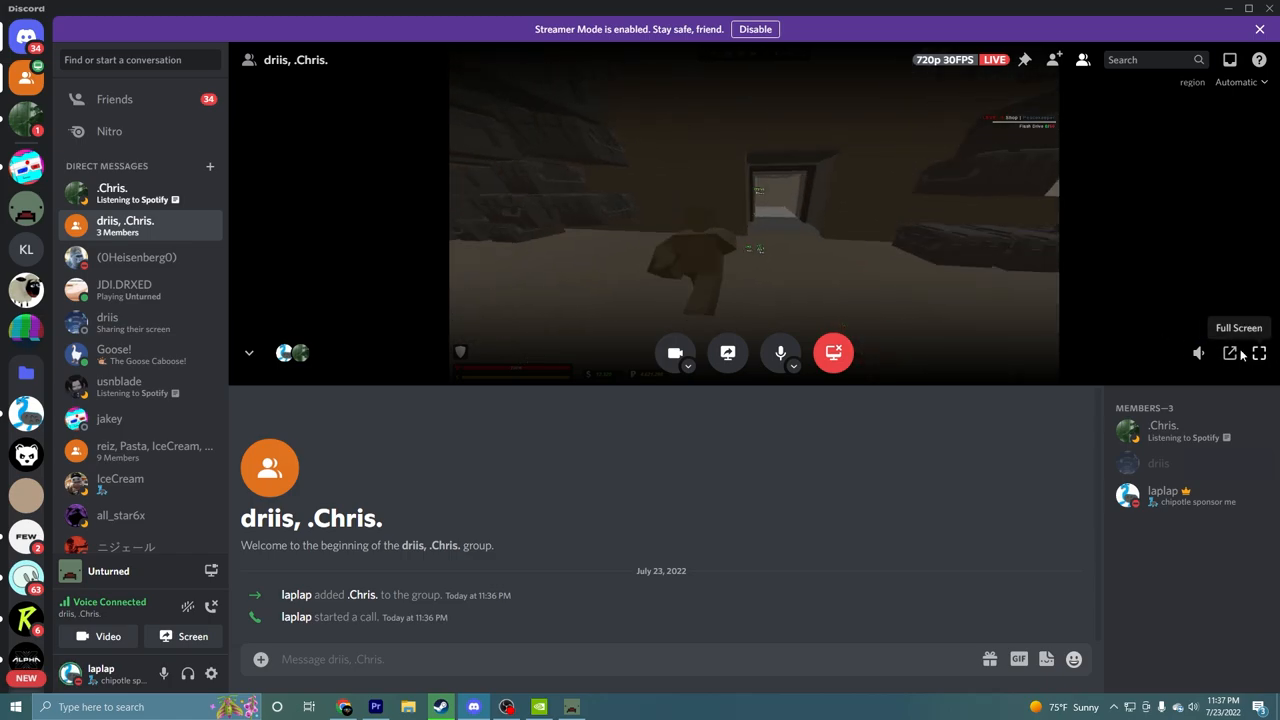
Check the friend's latest messages, then watch the group call's shared screen full screen
{"action": "left_click", "coordinate": [1260, 352]}
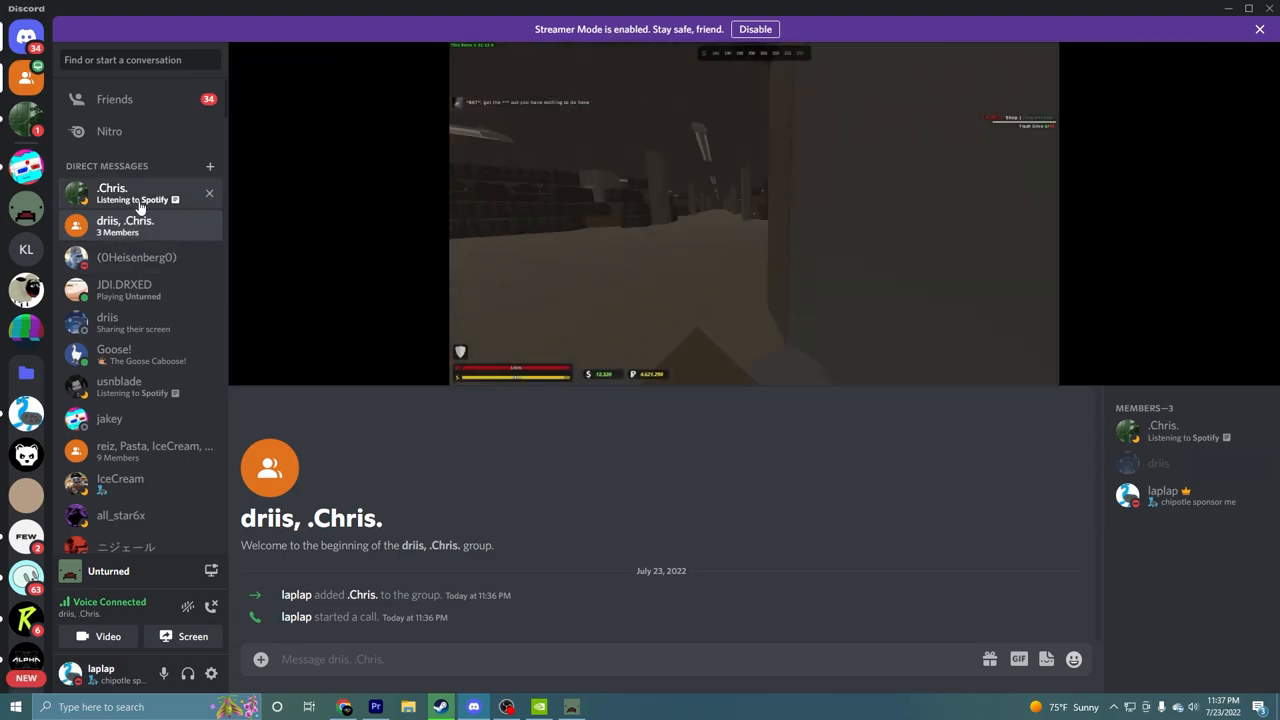
{"action": "left_click", "coordinate": [112, 192]}
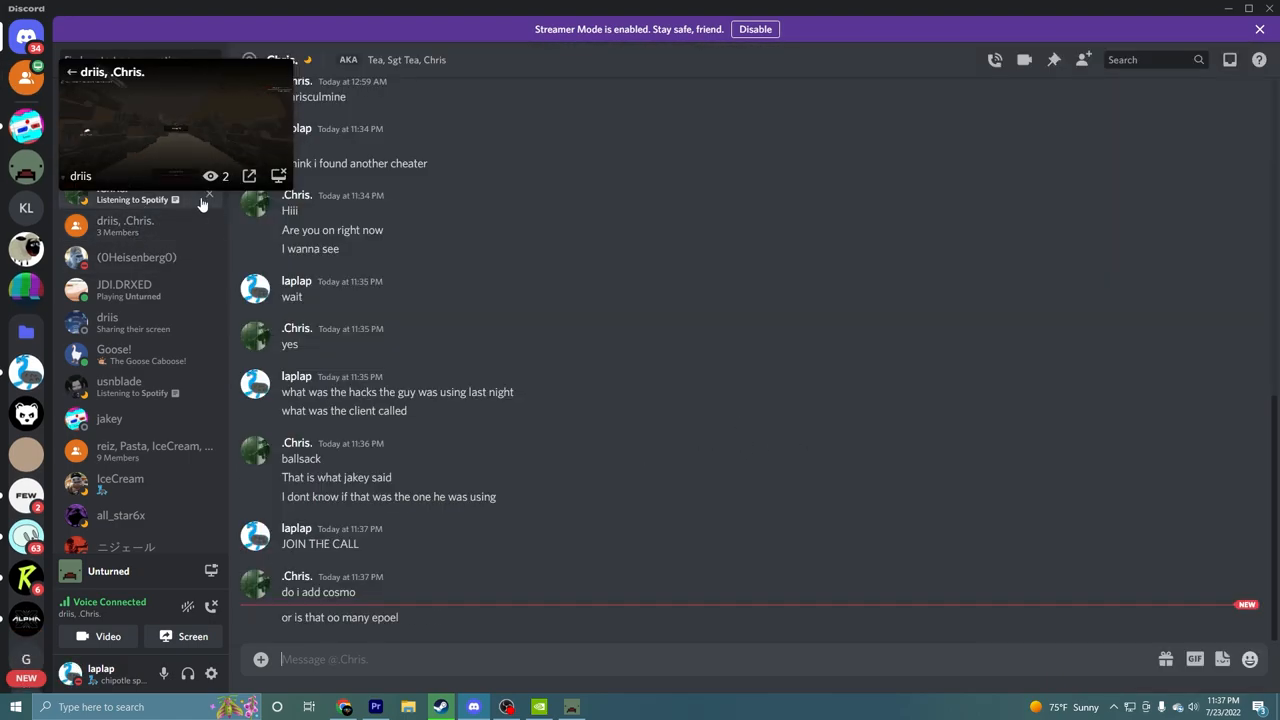
{"action": "left_click", "coordinate": [124, 224]}
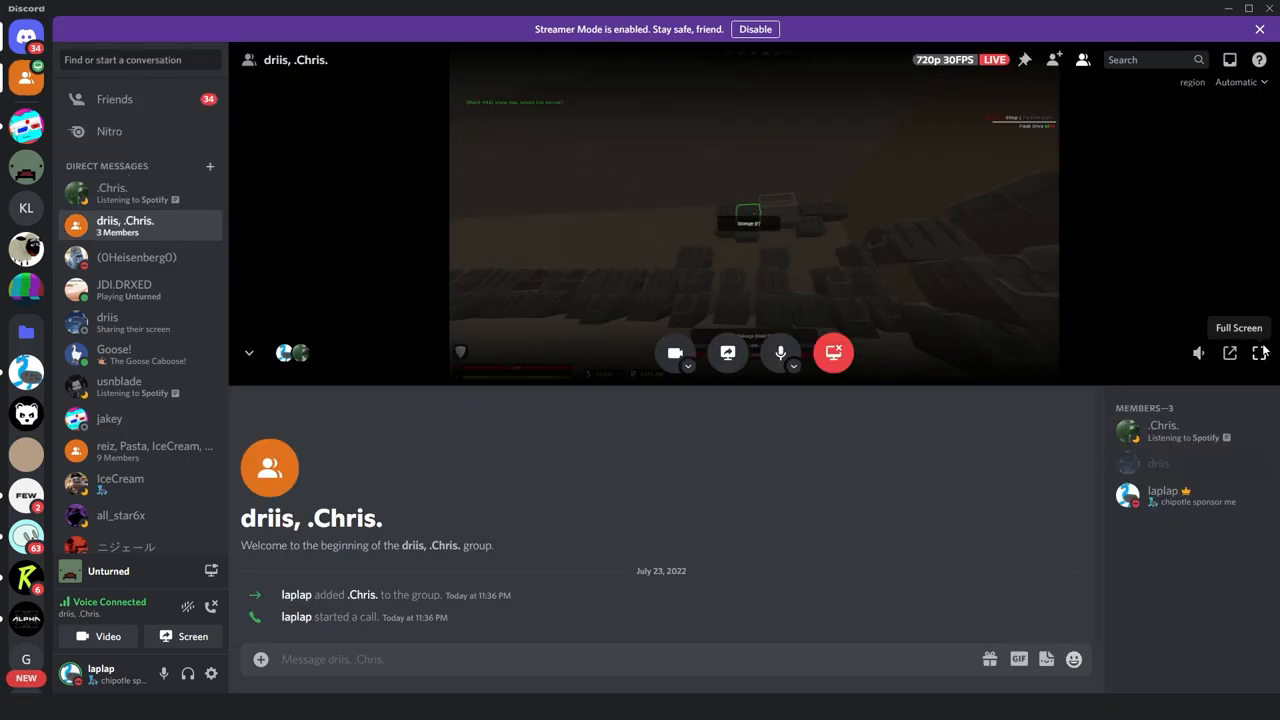
{"action": "left_click", "coordinate": [1260, 352]}
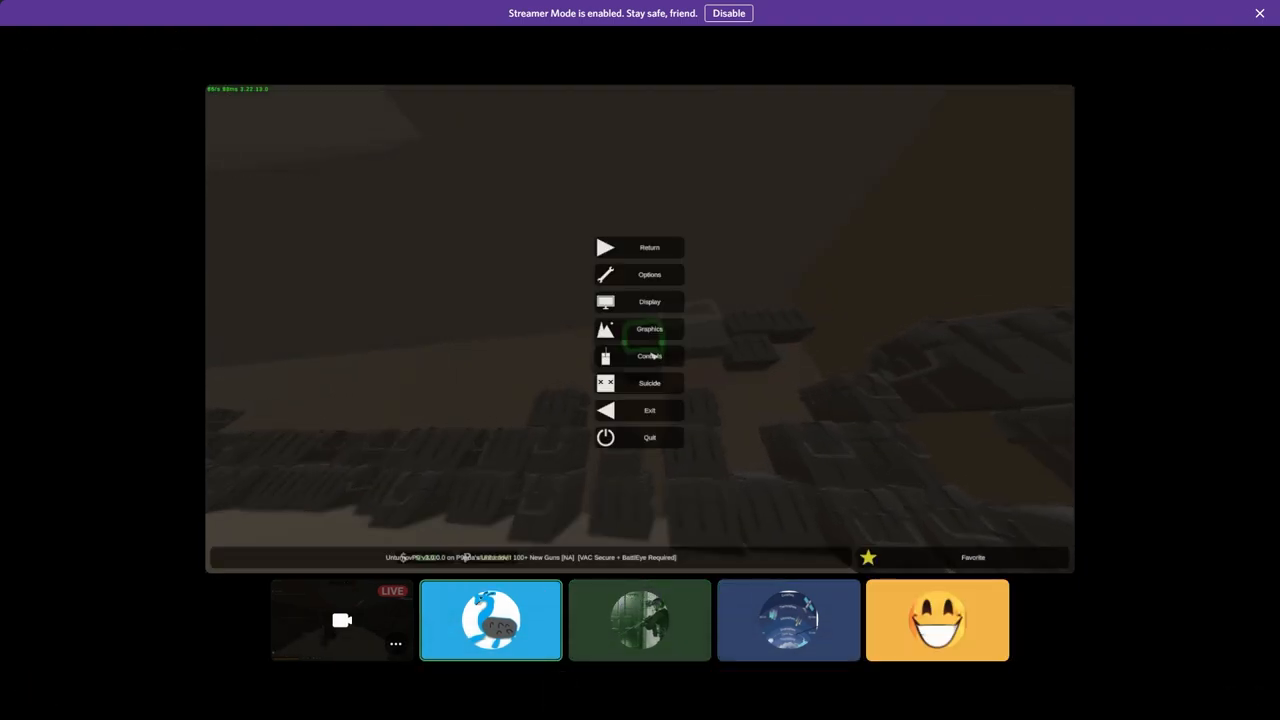
{"action": "mouse_move", "coordinate": [348, 372]}
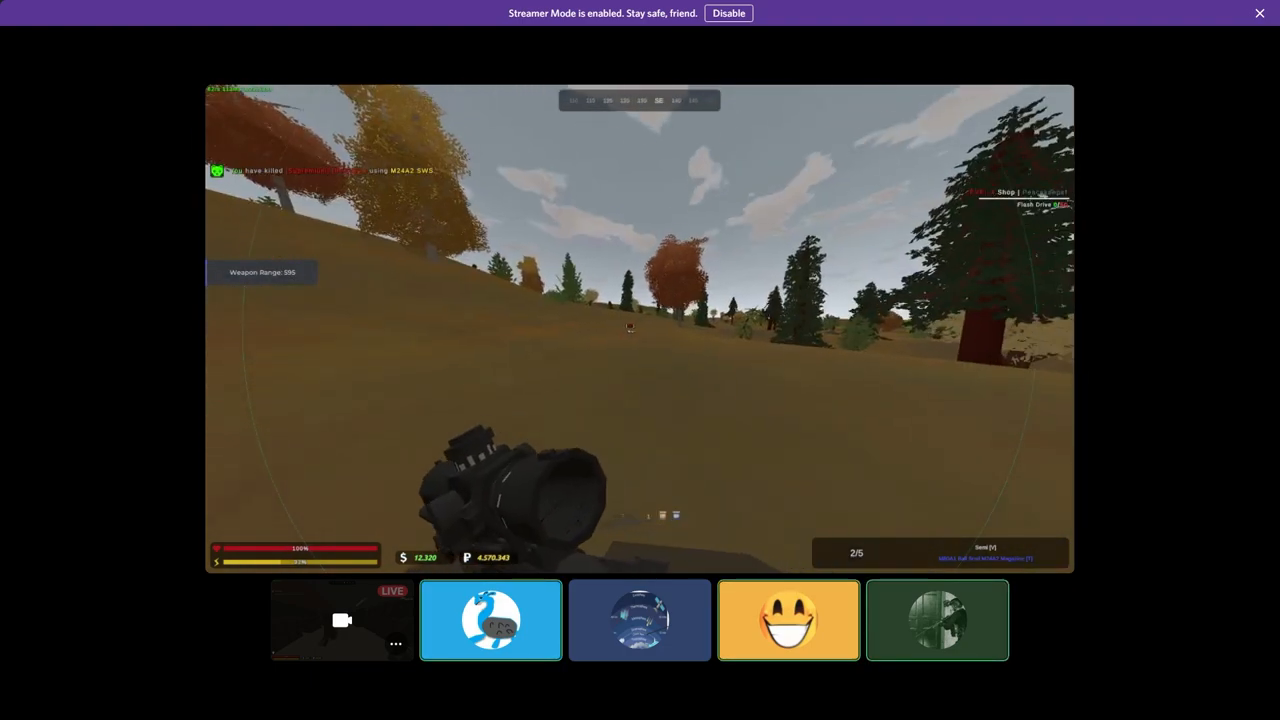
{"action": "left_click", "coordinate": [640, 330]}
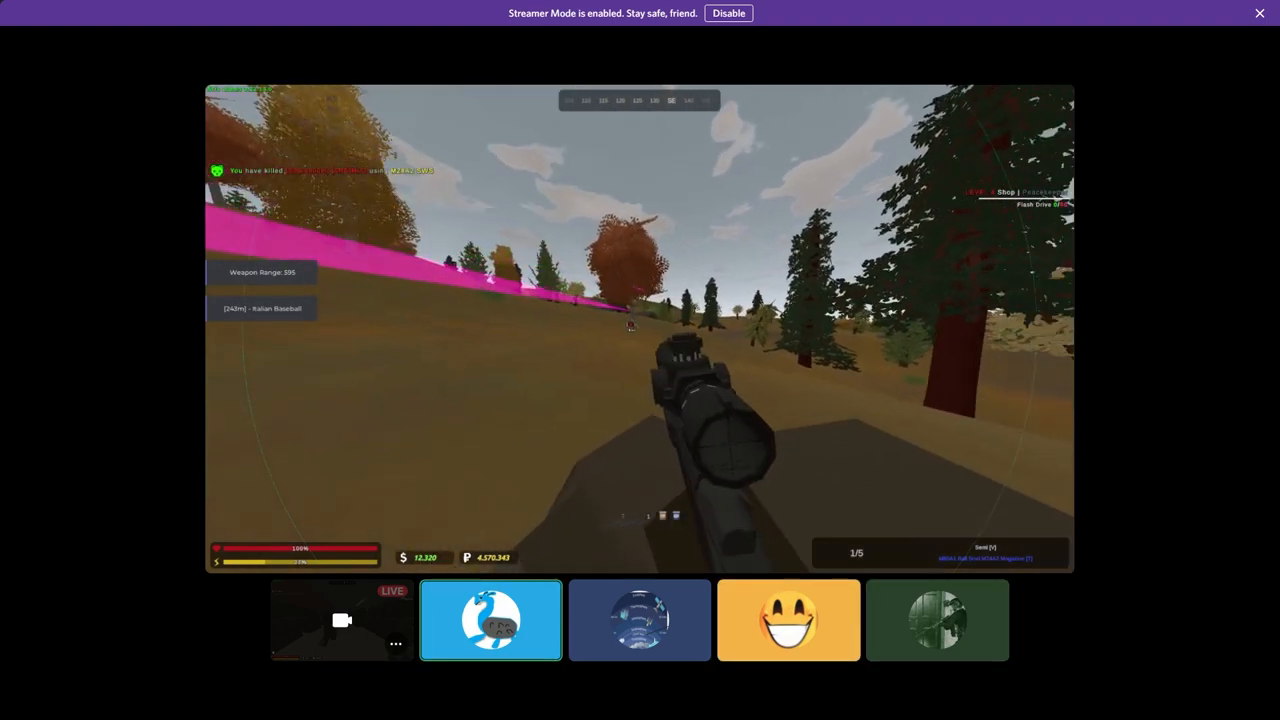